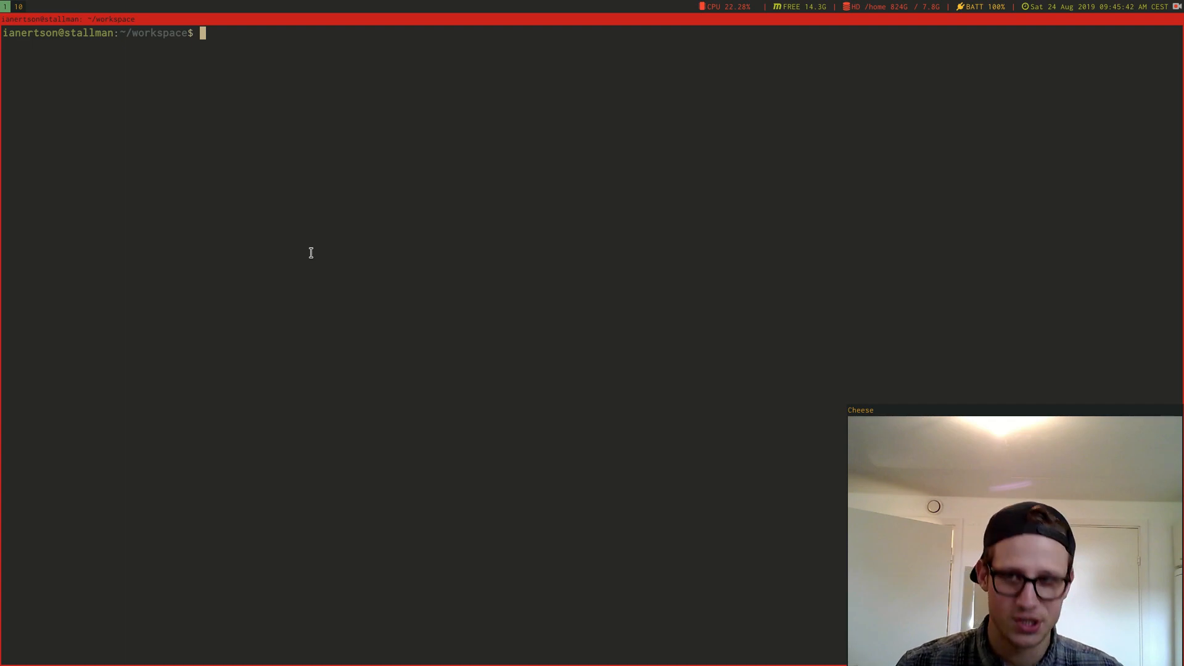
Create the hello folder, enter it and add an empty Makefile
{"action": "type", "text": "mkdir hello"}
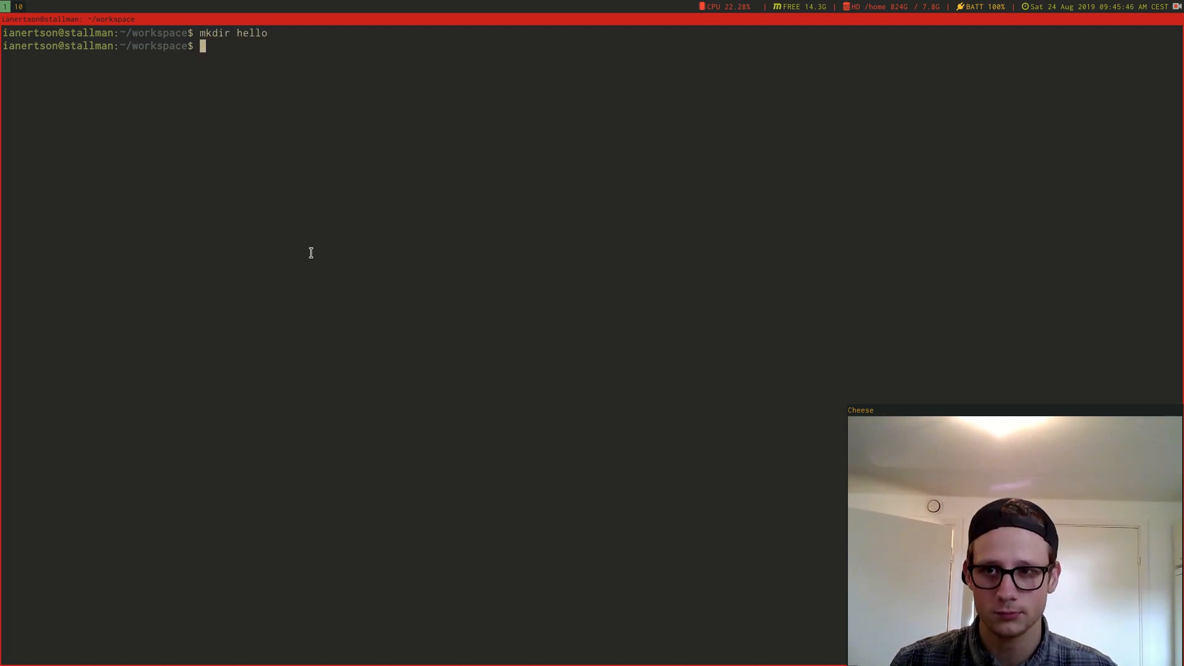
{"action": "type", "text": "cd hello"}
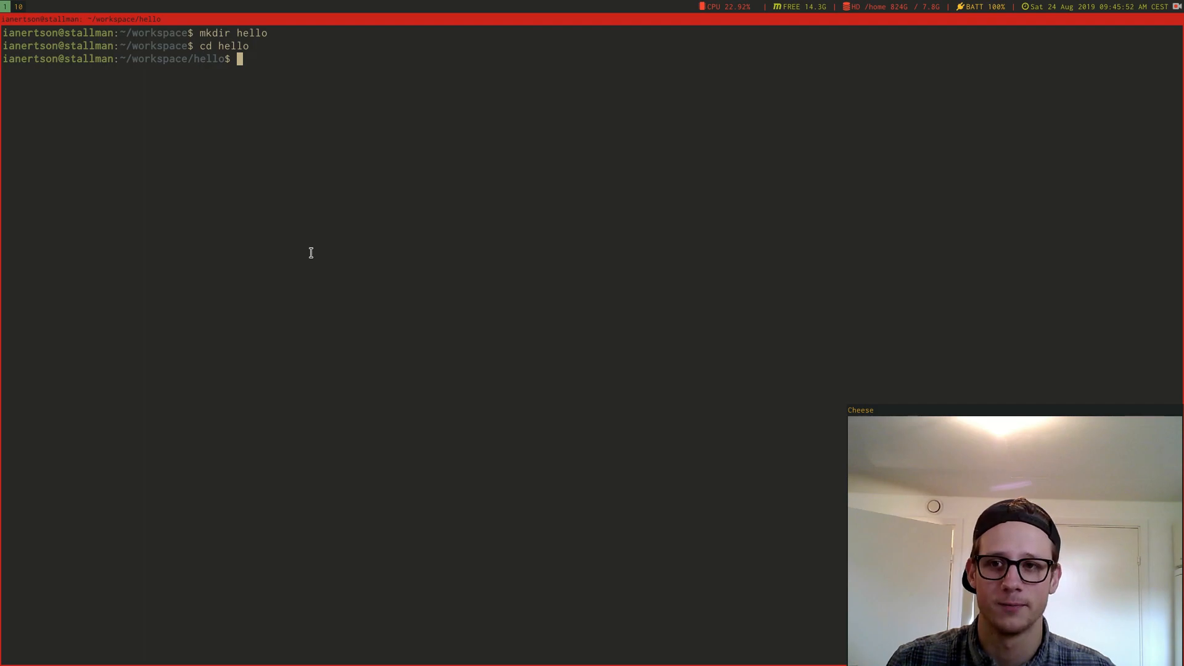
{"action": "type", "text": "touch Makefile"}
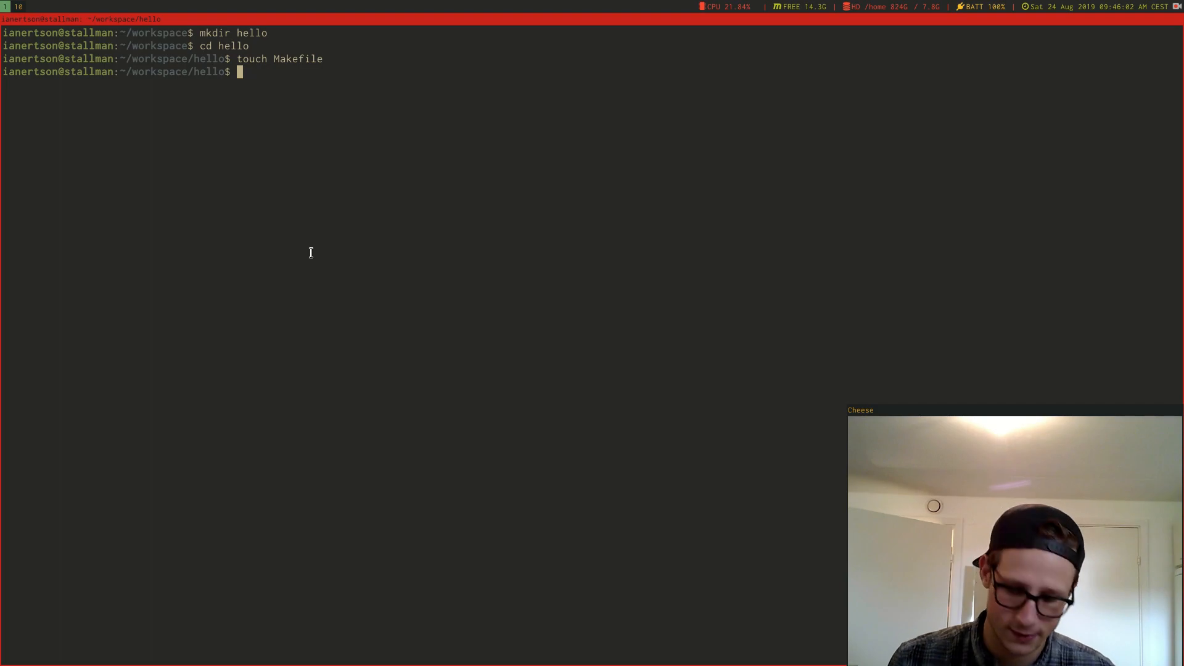
{"action": "type", "text": "mkidr src"}
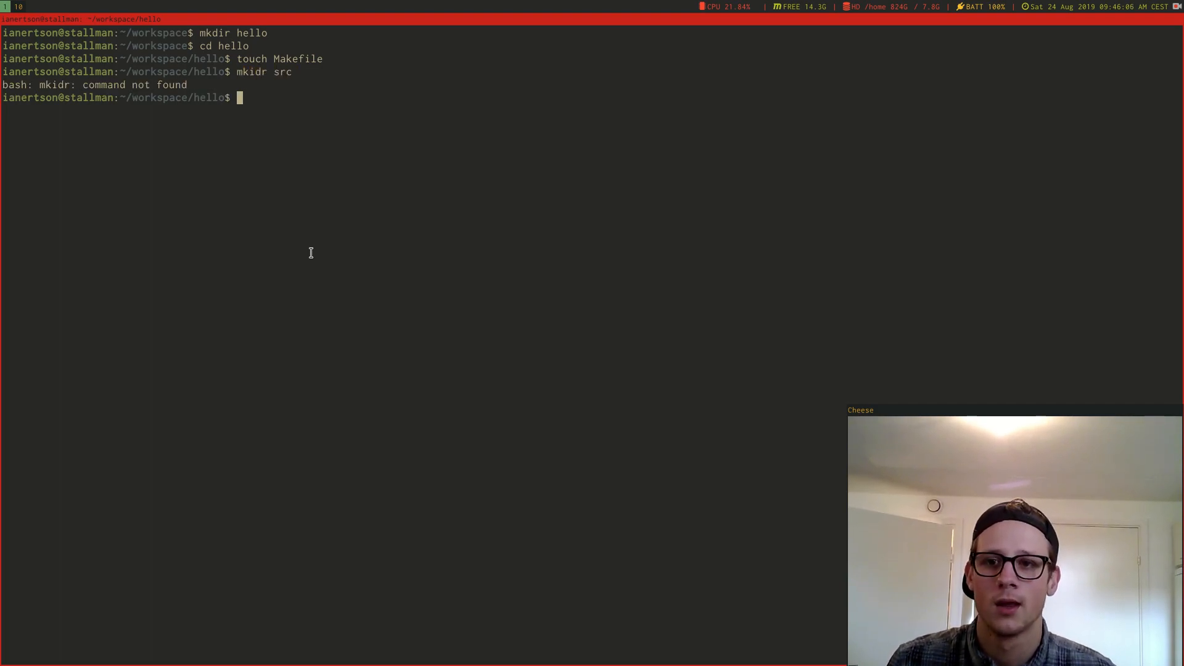
{"action": "type", "text": ",1"}
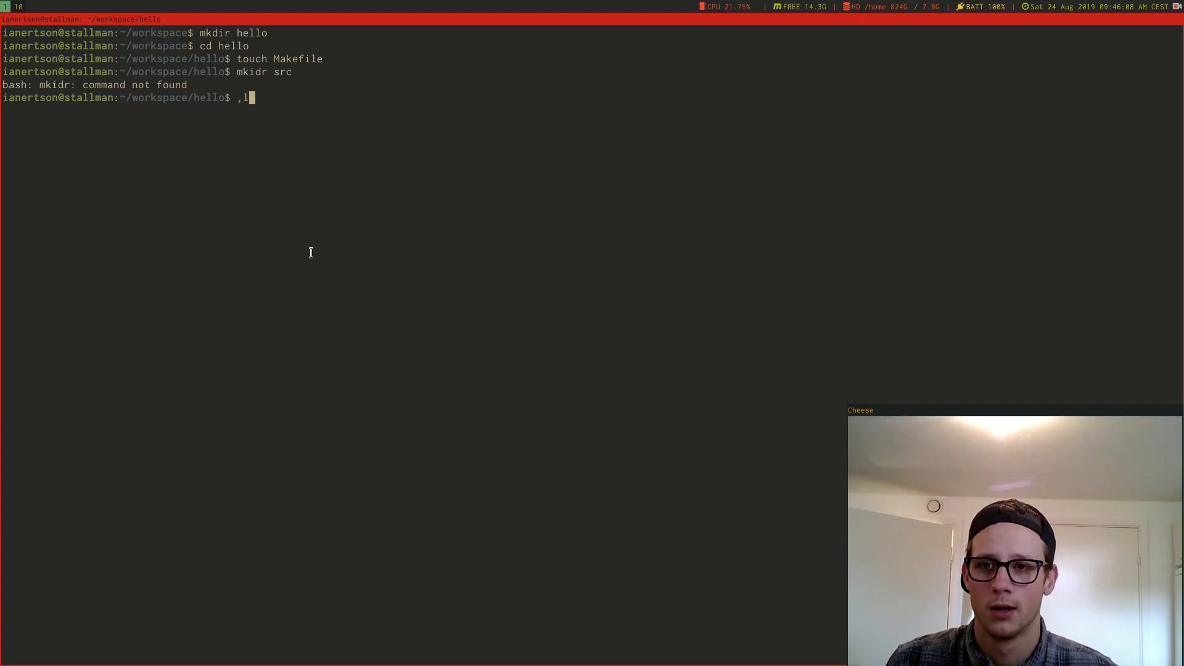
Create the src and src/include directories and launch gvim in the project
{"action": "type", "text": "mkdir srr"}
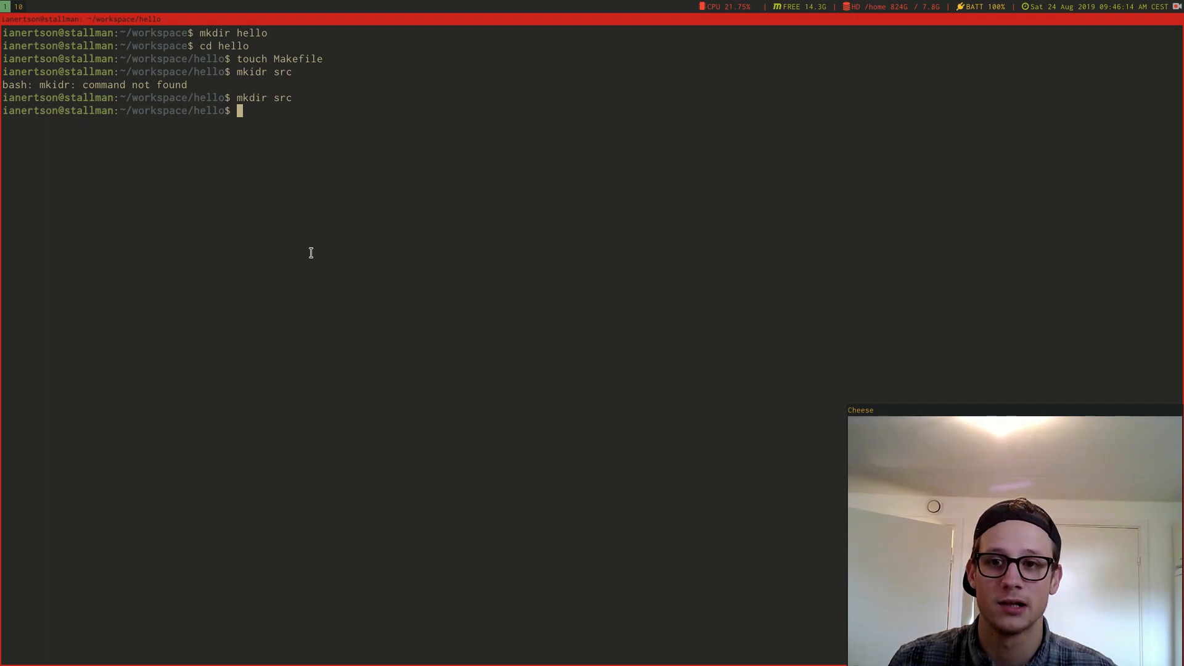
{"action": "type", "text": "mkdir src/include"}
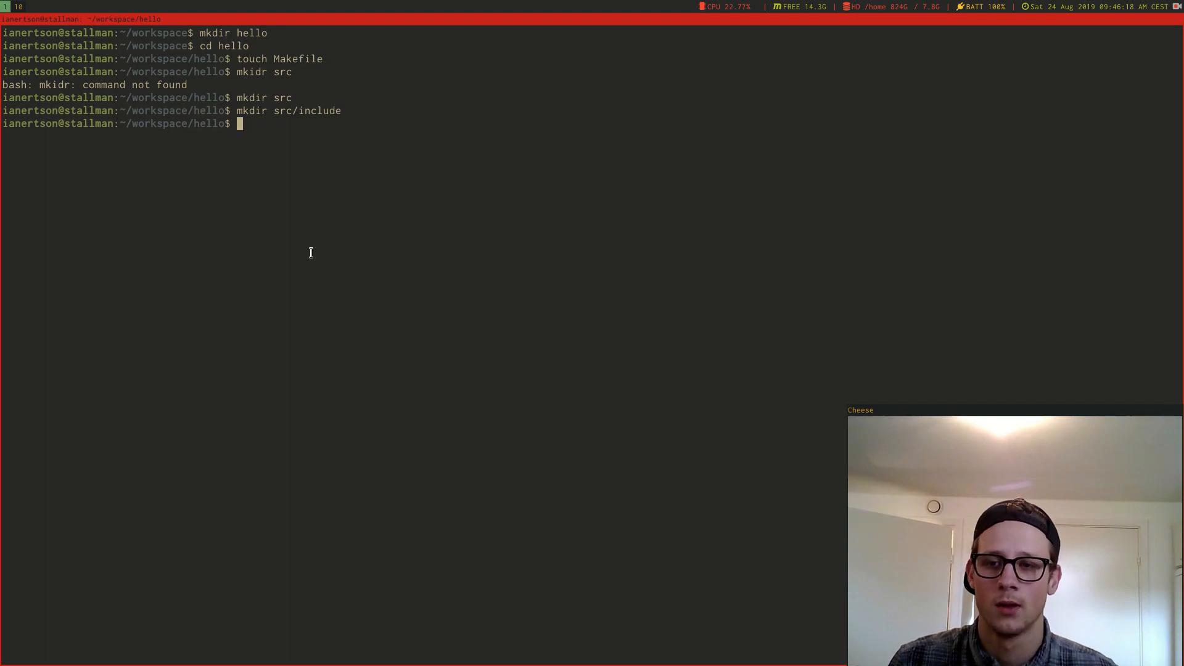
{"action": "type", "text": "gvim"}
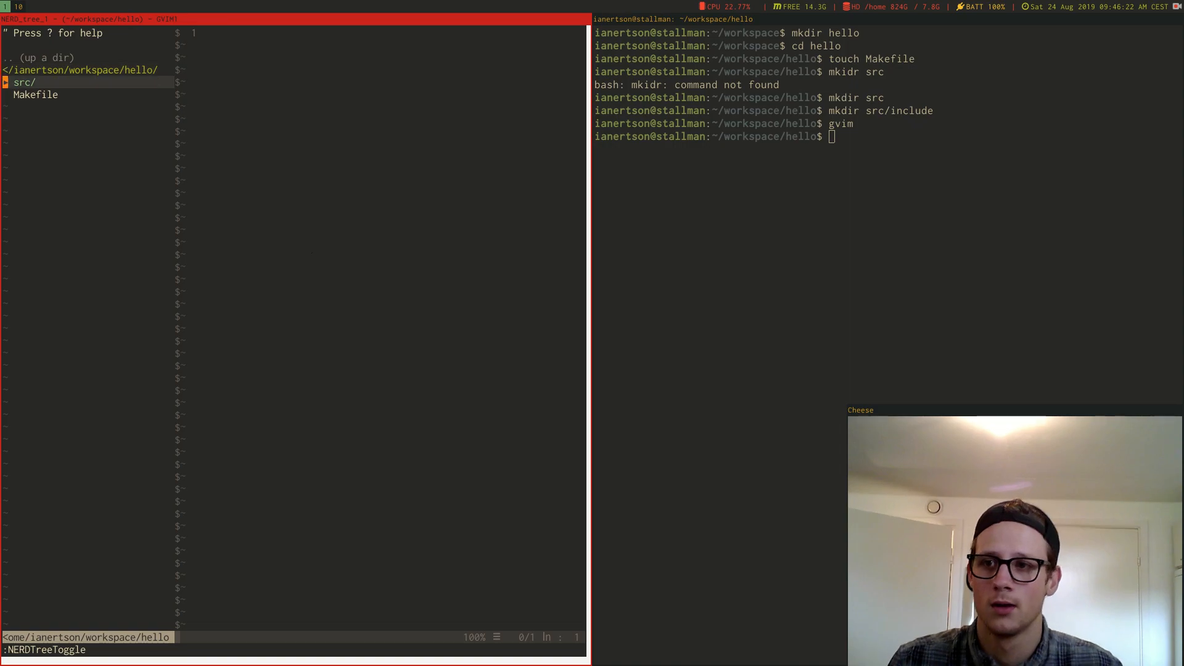
Create empty src/main.c and src/include/main.h, then load the Makefile in the editor
{"action": "left_click", "coordinate": [24, 82]}
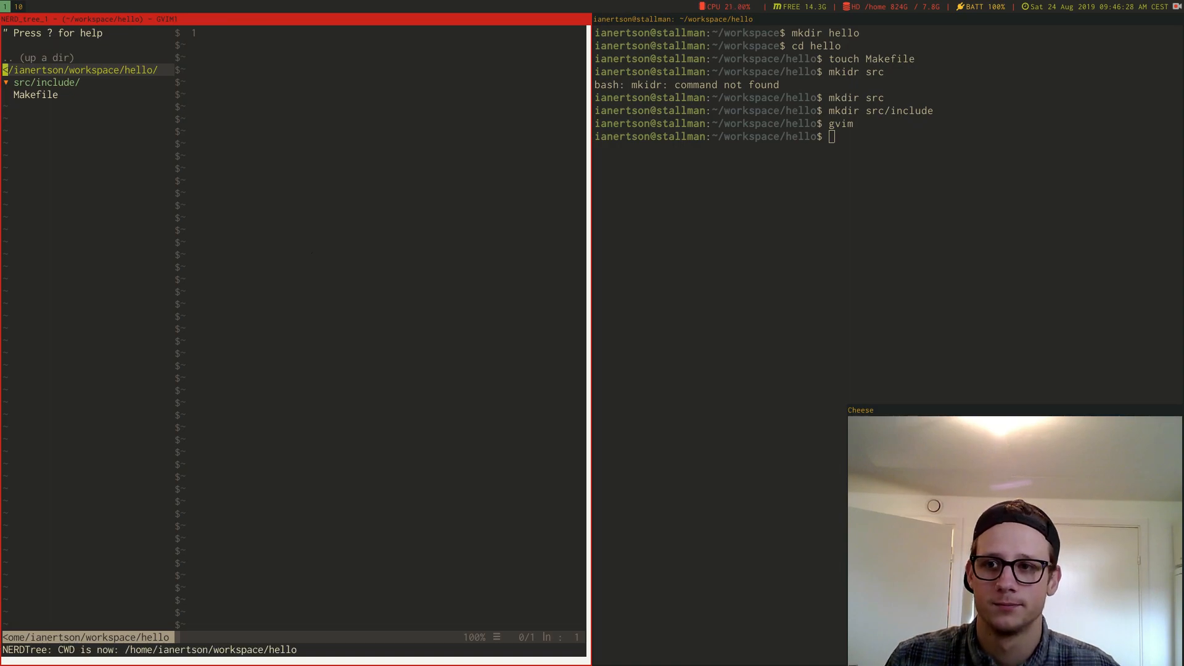
{"action": "type", "text": ":!touch src/ma"}
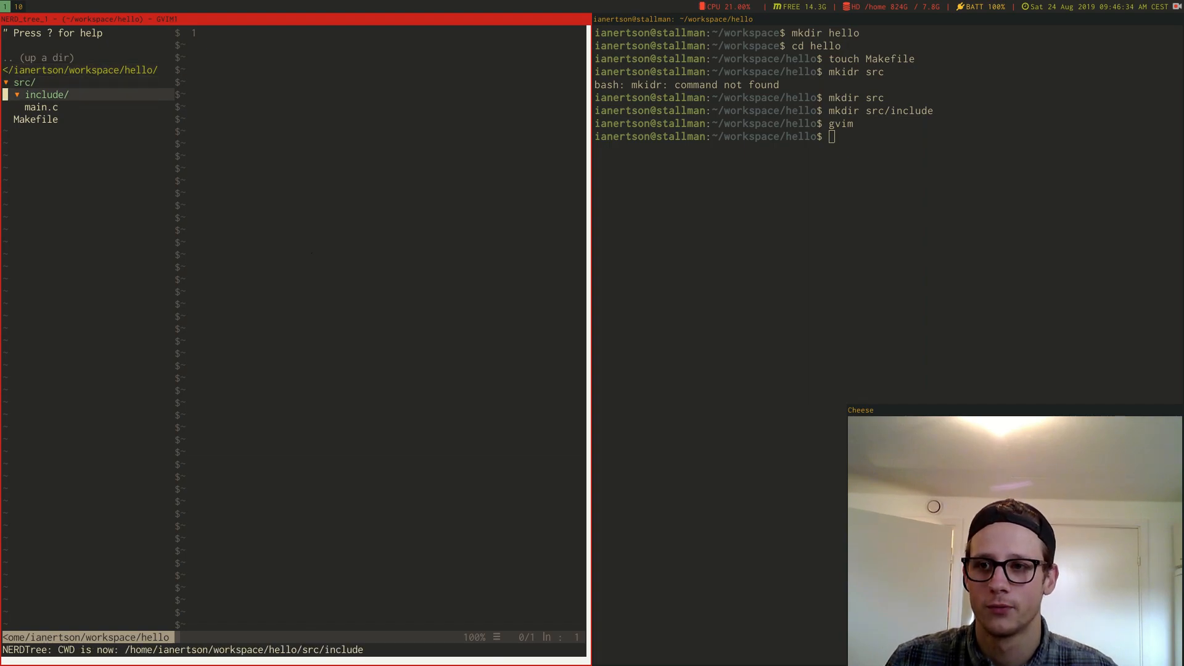
{"action": "type", "text": ":!touch main."}
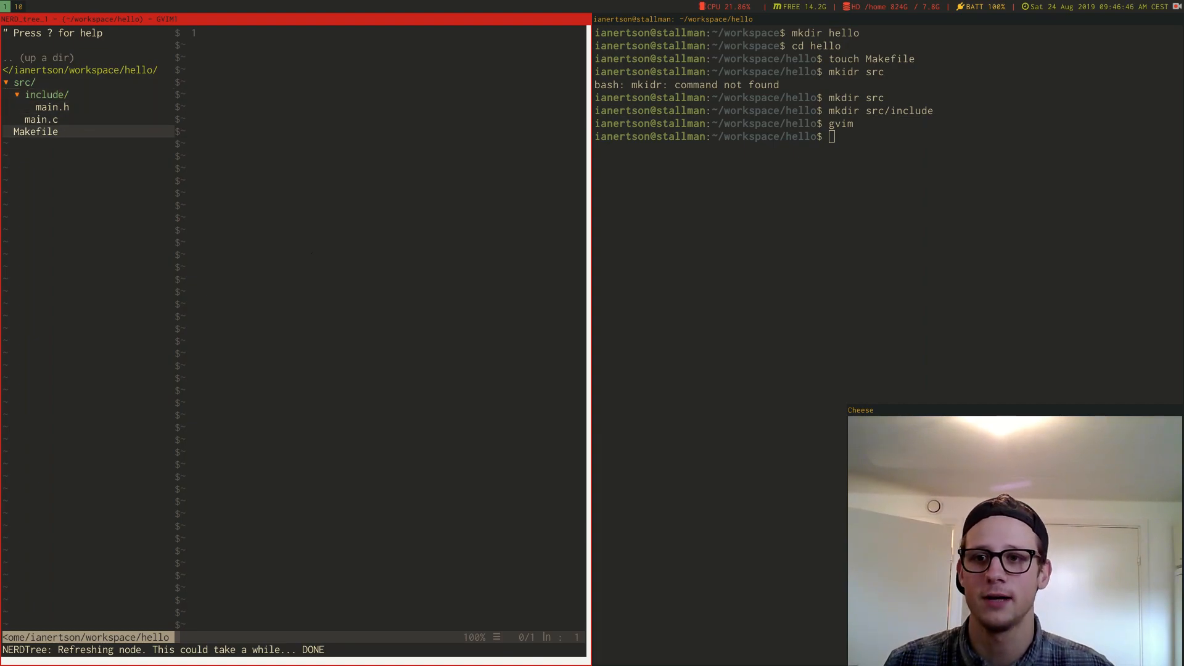
{"action": "double_click", "coordinate": [36, 131]}
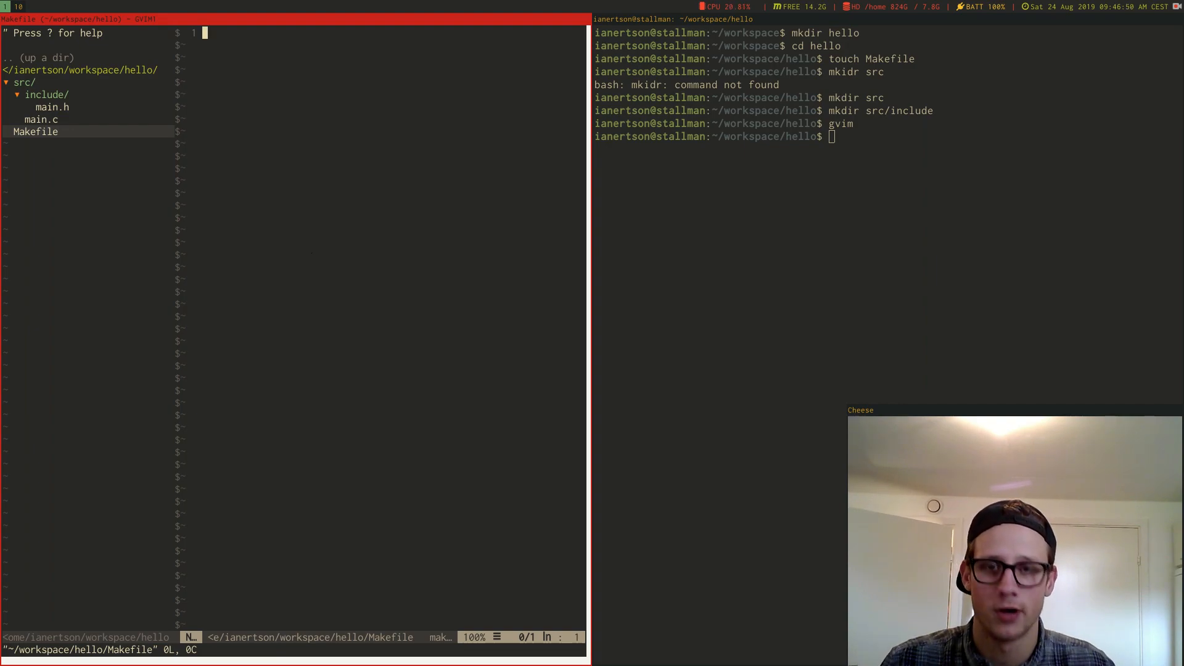
Define exec = hello.out at the top of the Makefile
{"action": "type", "text": "exec ="}
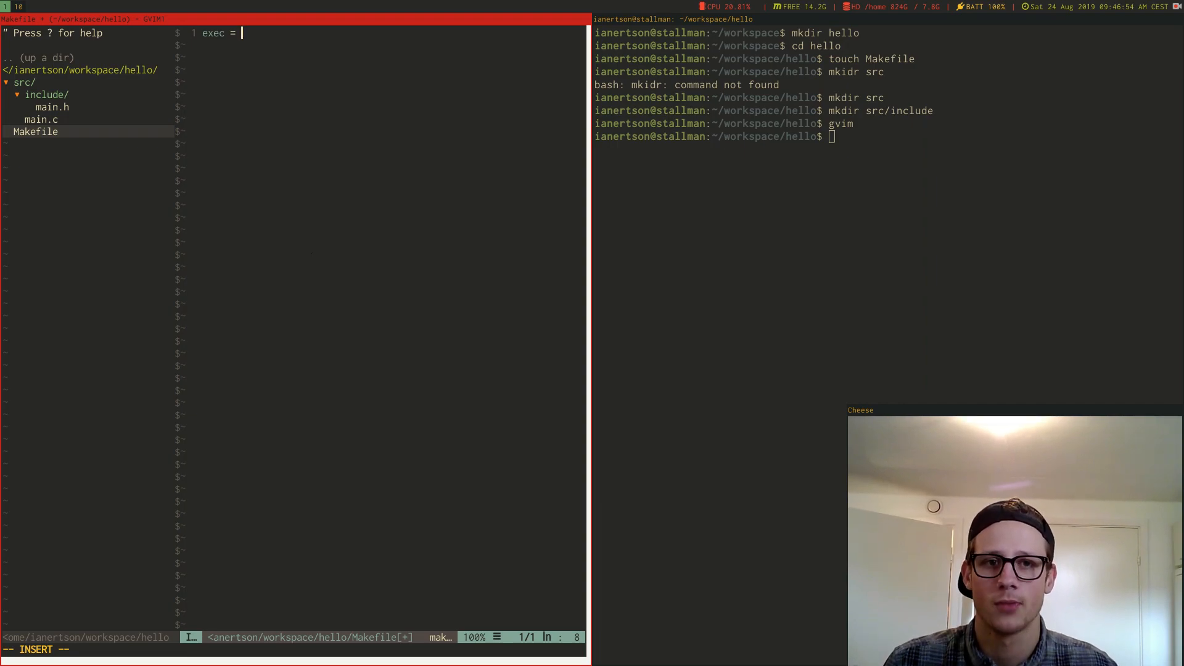
{"action": "type", "text": "hello.o"}
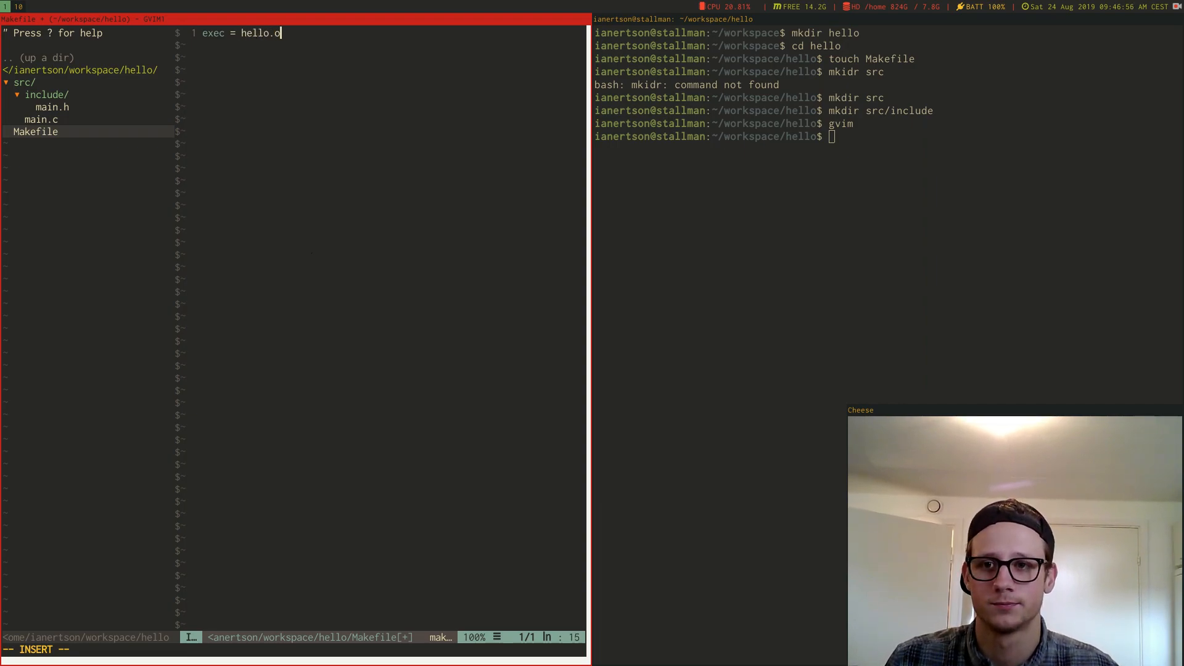
{"action": "type", "text": "ut"}
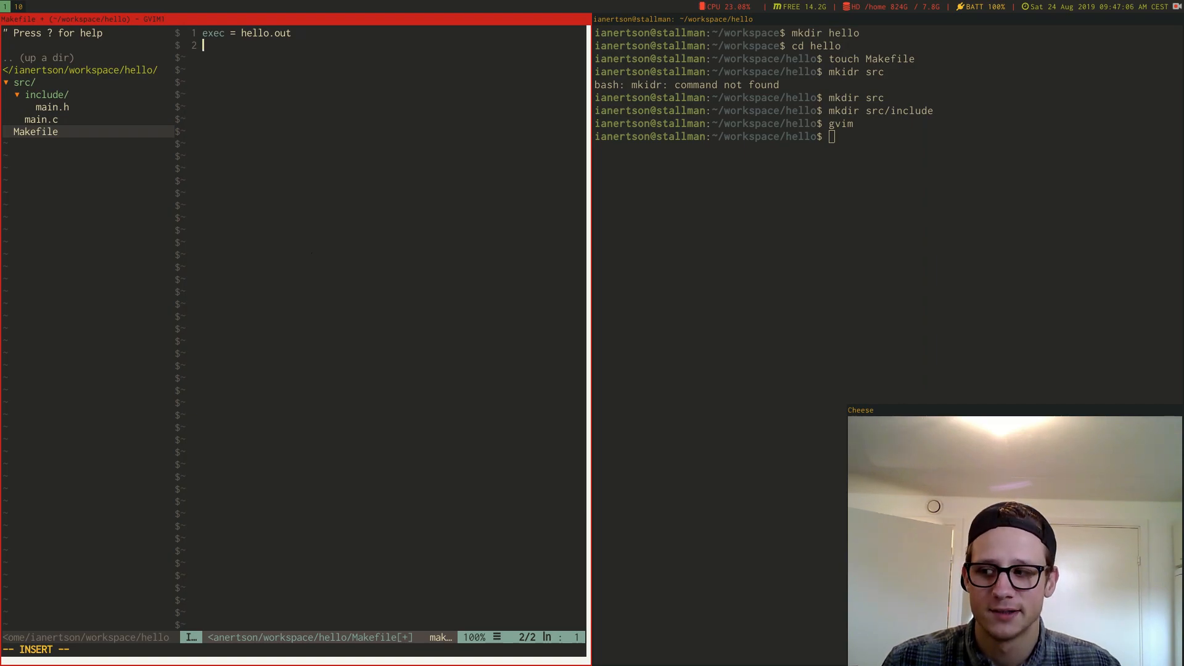
Define sources = $(wildcard src/*.c) on the next line
{"action": "type", "text": "sources ="}
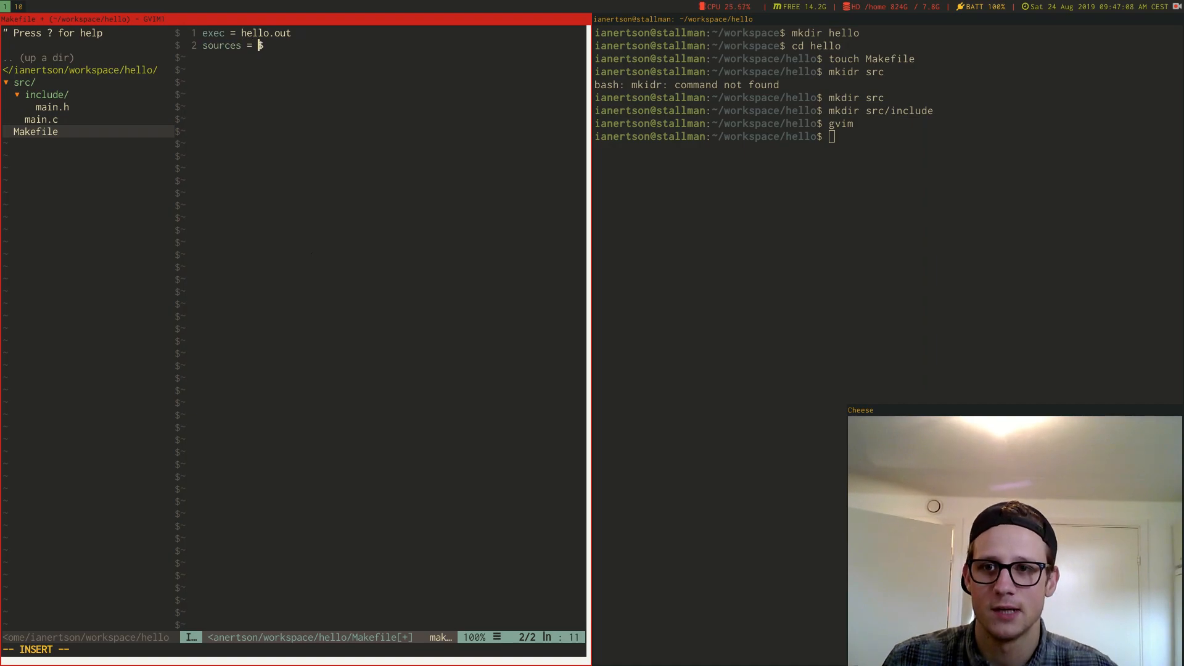
{"action": "type", "text": "$(wildca"}
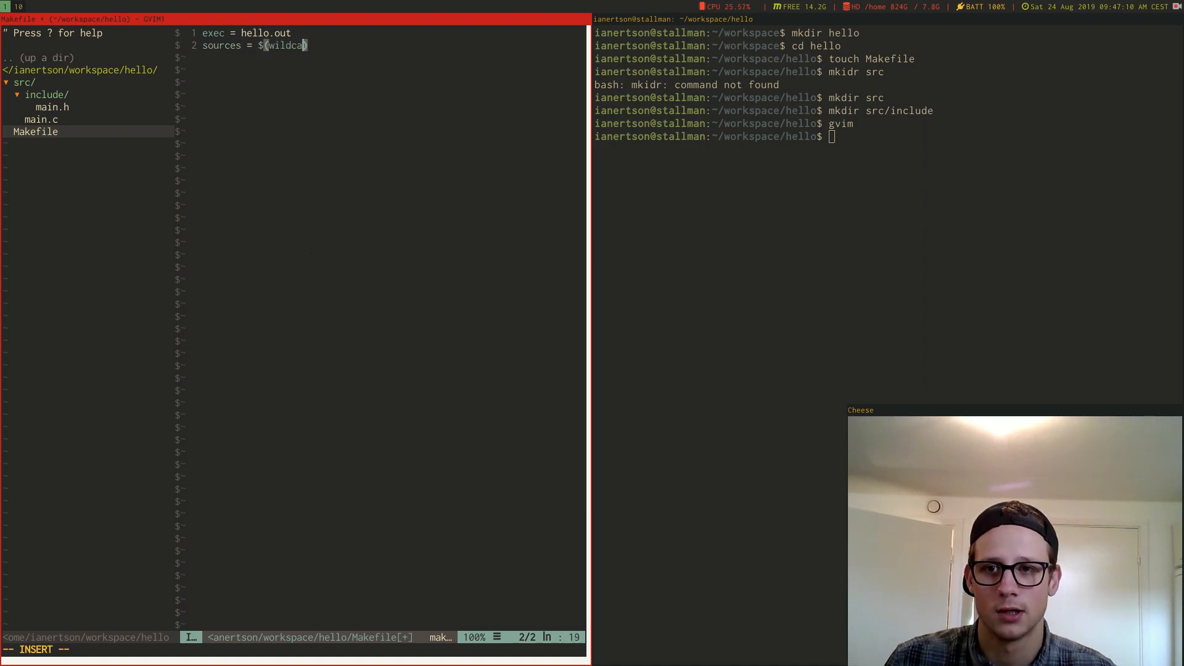
{"action": "type", "text": "rd"}
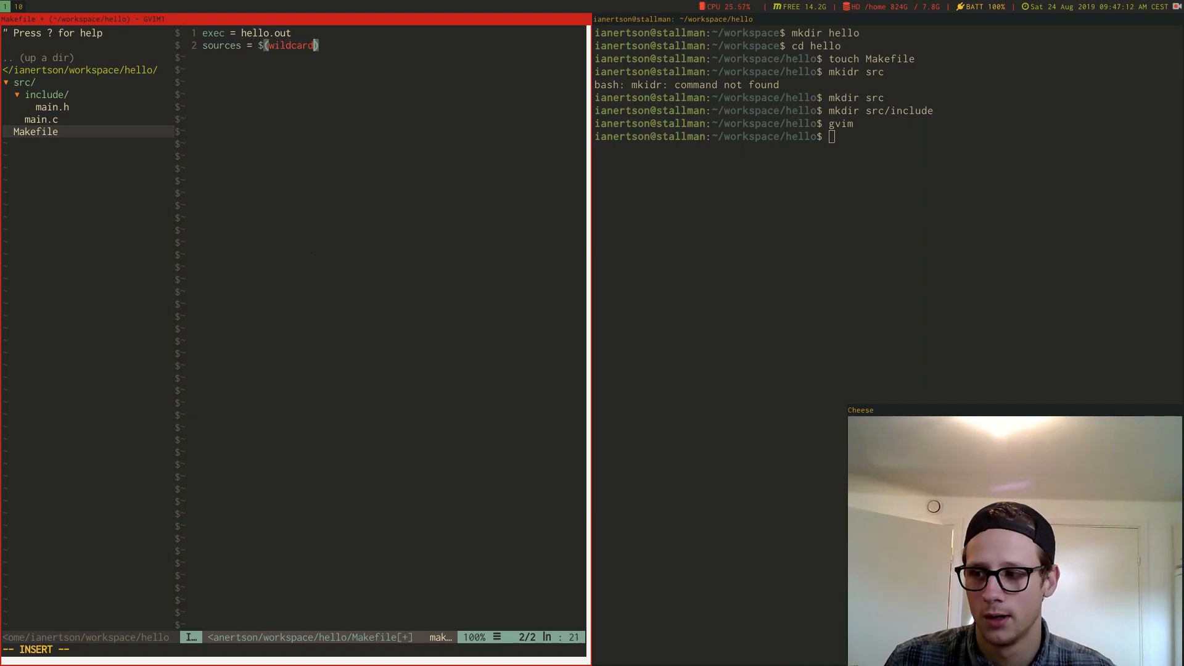
{"action": "type", "text": "src/*"}
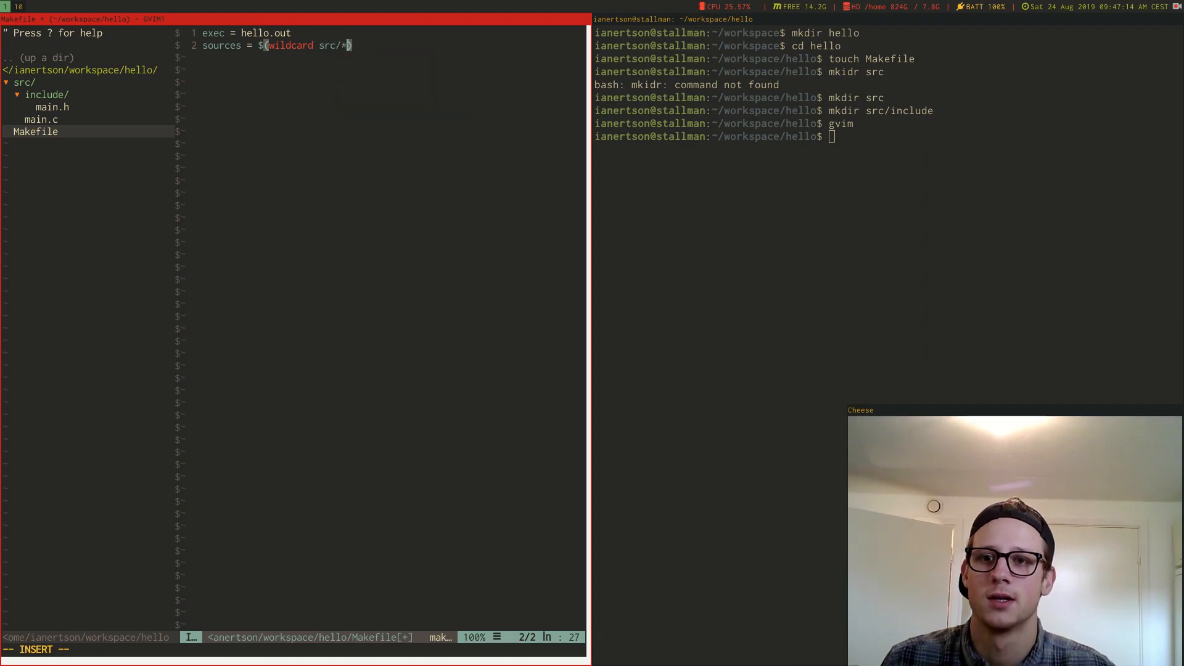
{"action": "type", "text": ".c"}
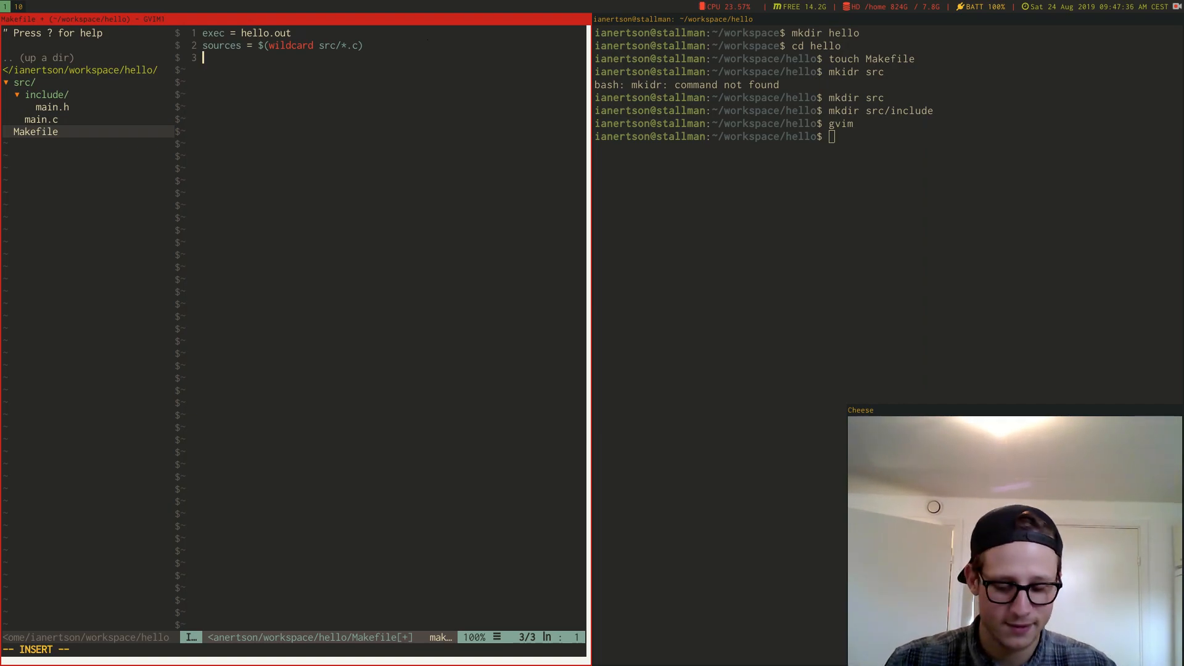
Define objects = $(sources:.c=.o)
{"action": "type", "text": "objects"}
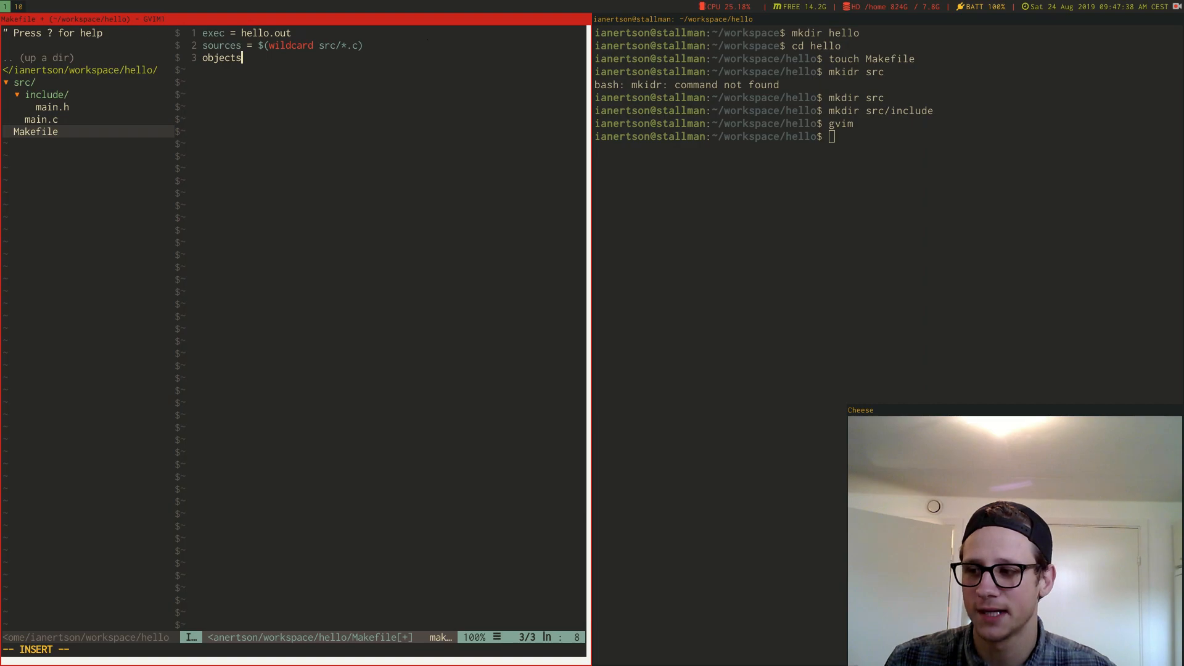
{"action": "type", "text": "= $(s"}
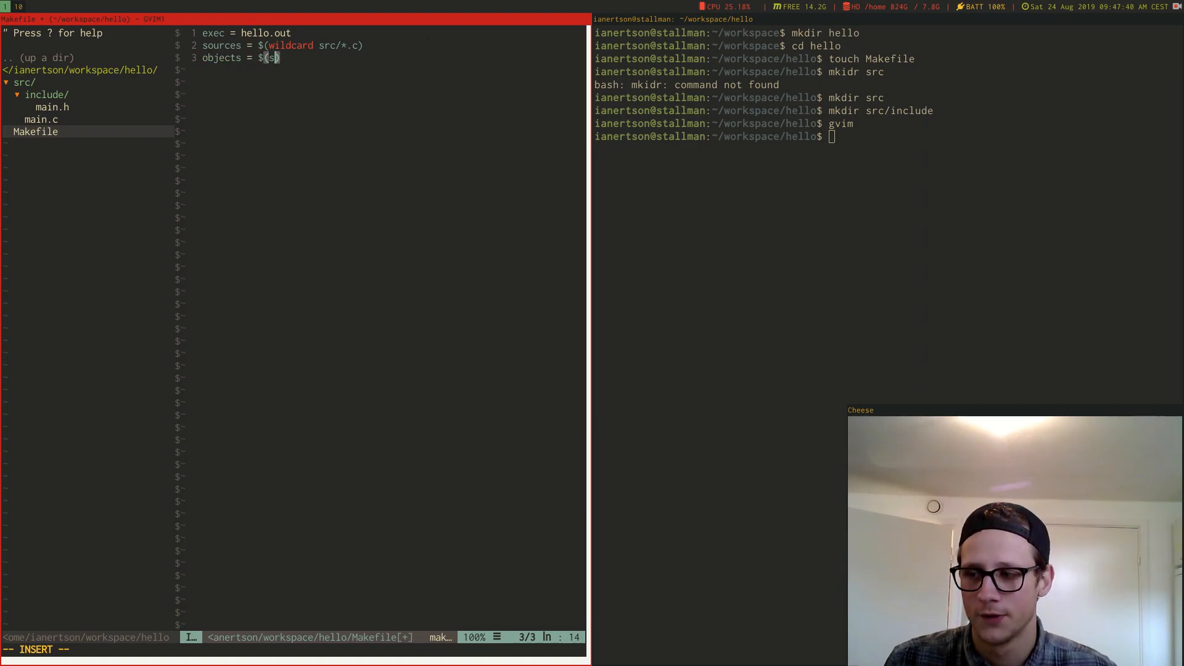
{"action": "type", "text": "ources:"}
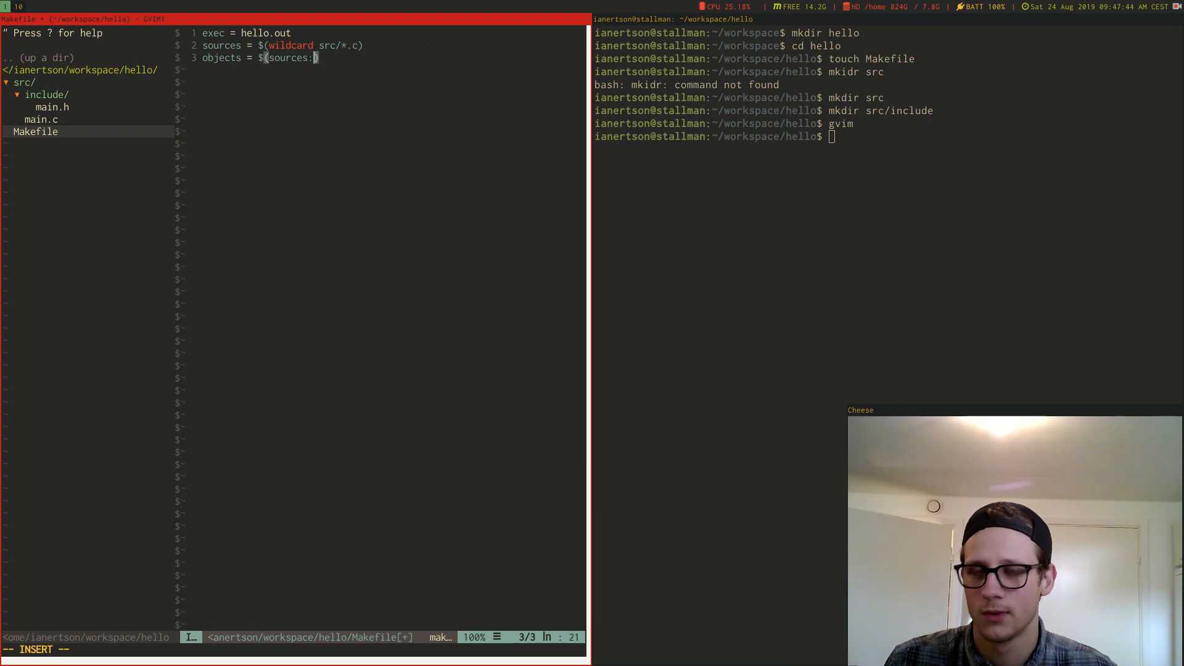
{"action": "type", "text": "."}
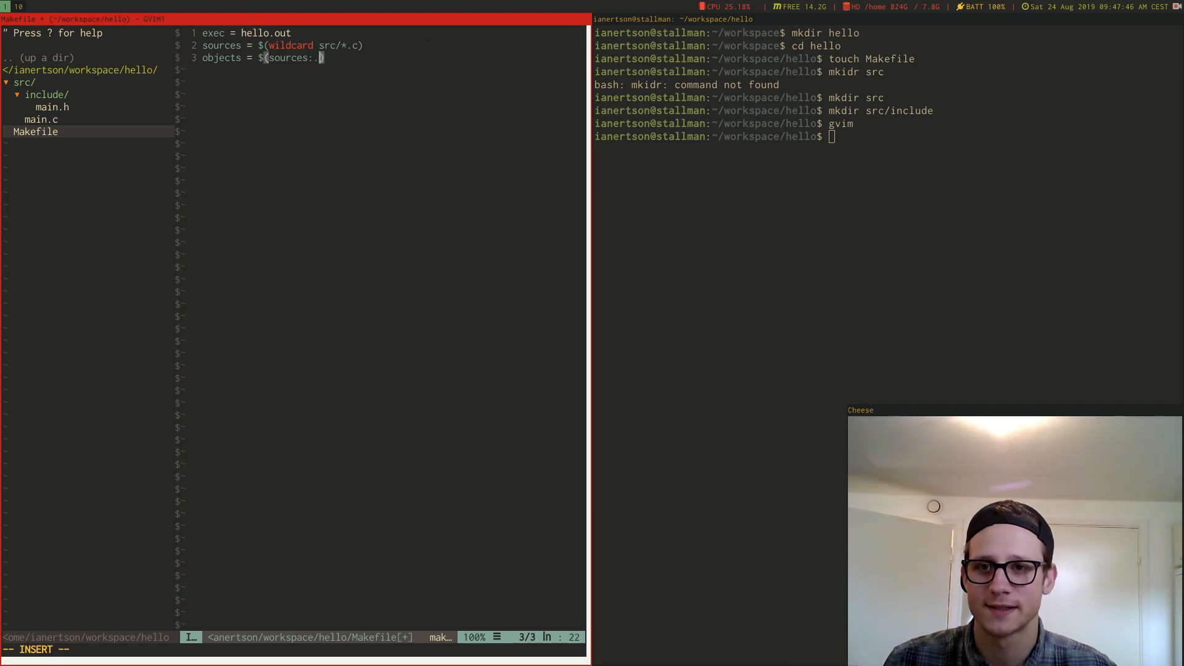
{"action": "type", "text": "c=.o"}
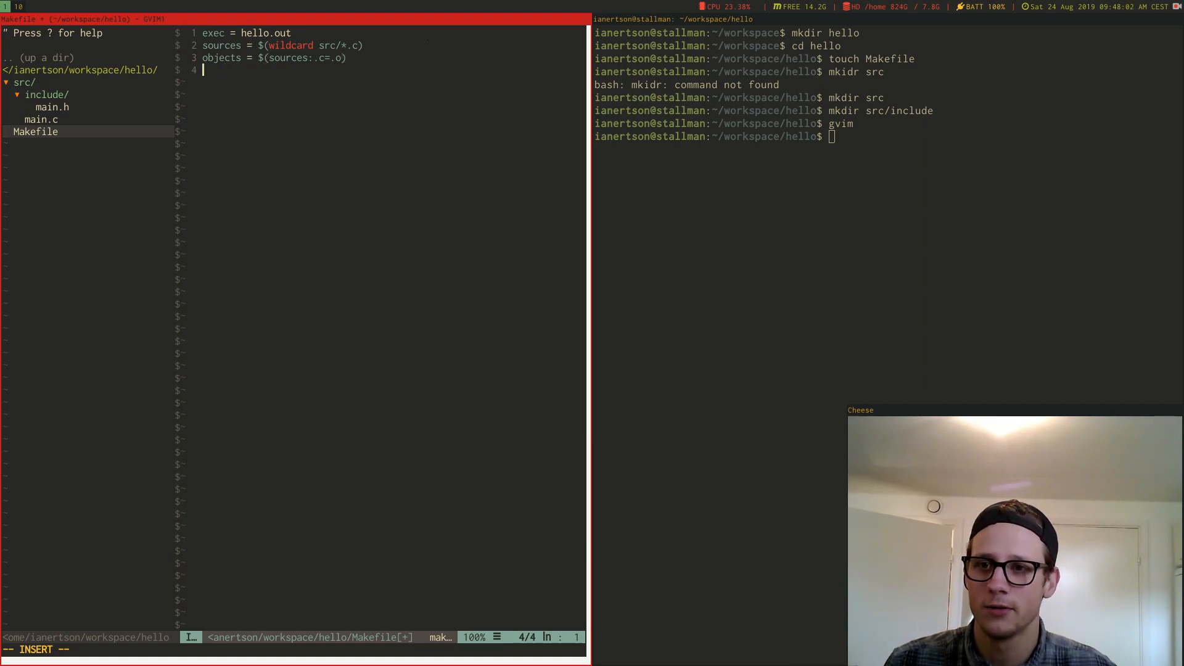
Define flags = -g and leave blank lines below it
{"action": "type", "text": "flags ="}
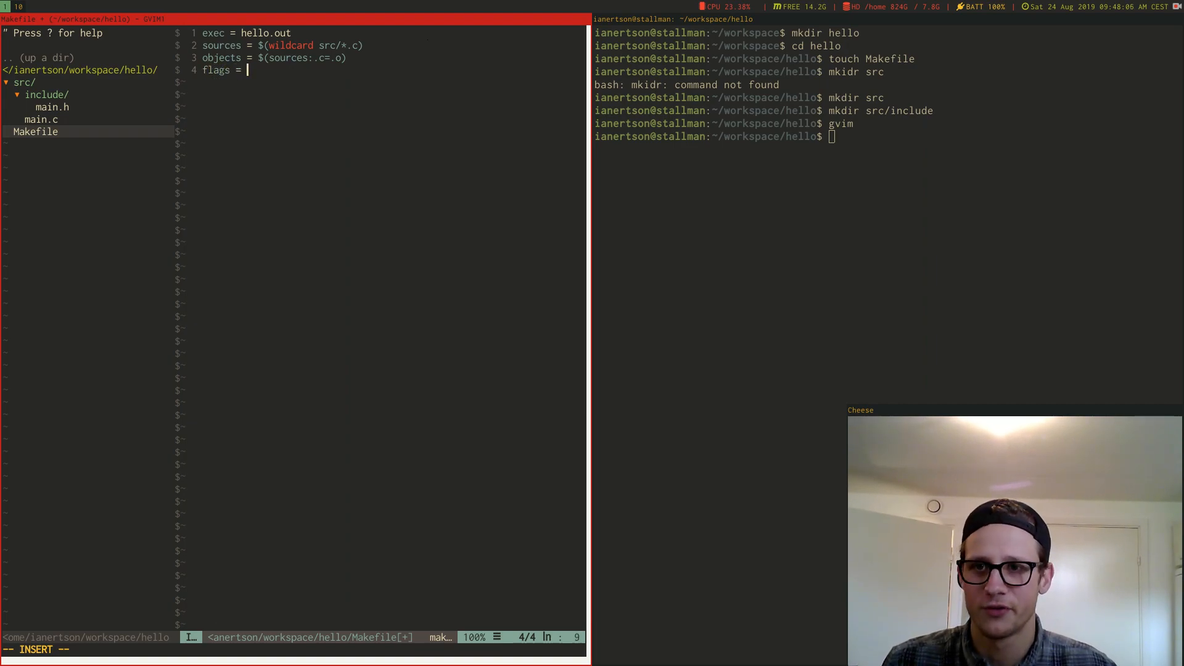
{"action": "type", "text": "-"}
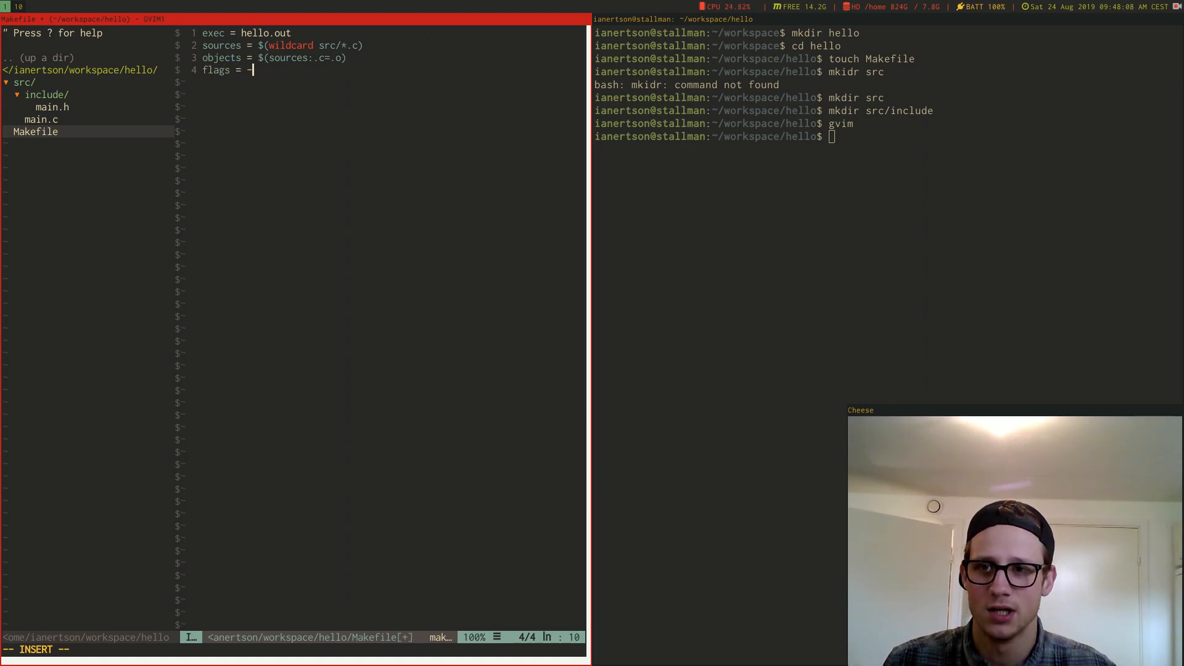
{"action": "type", "text": "g"}
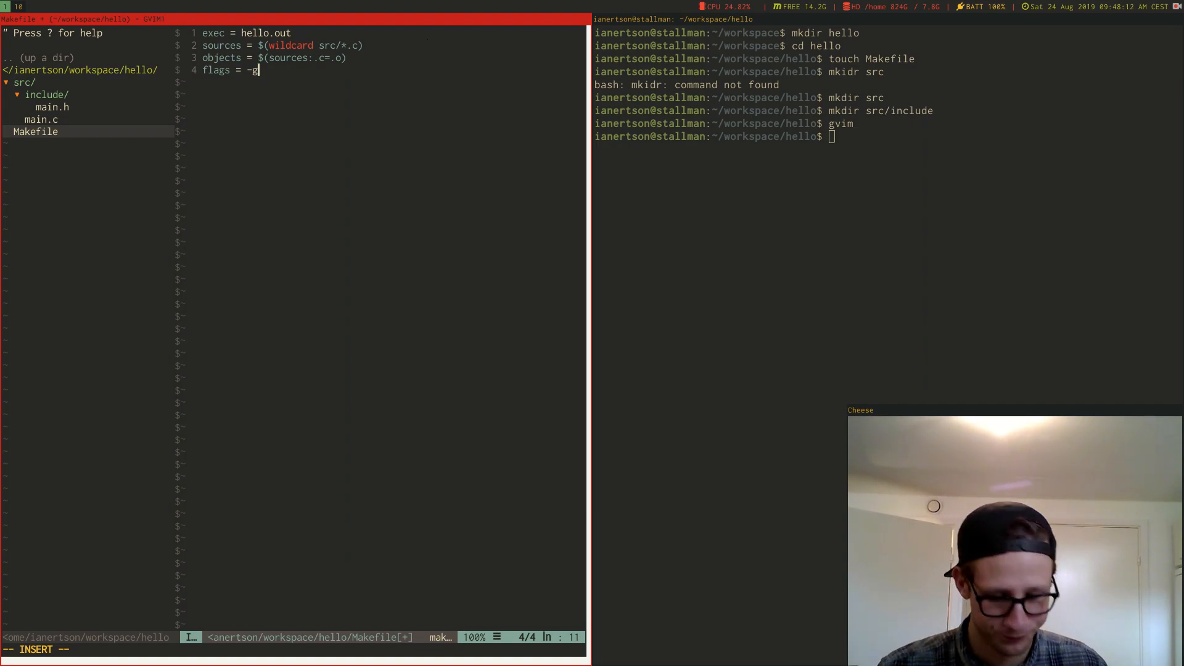
{"action": "key", "text": "enter"}
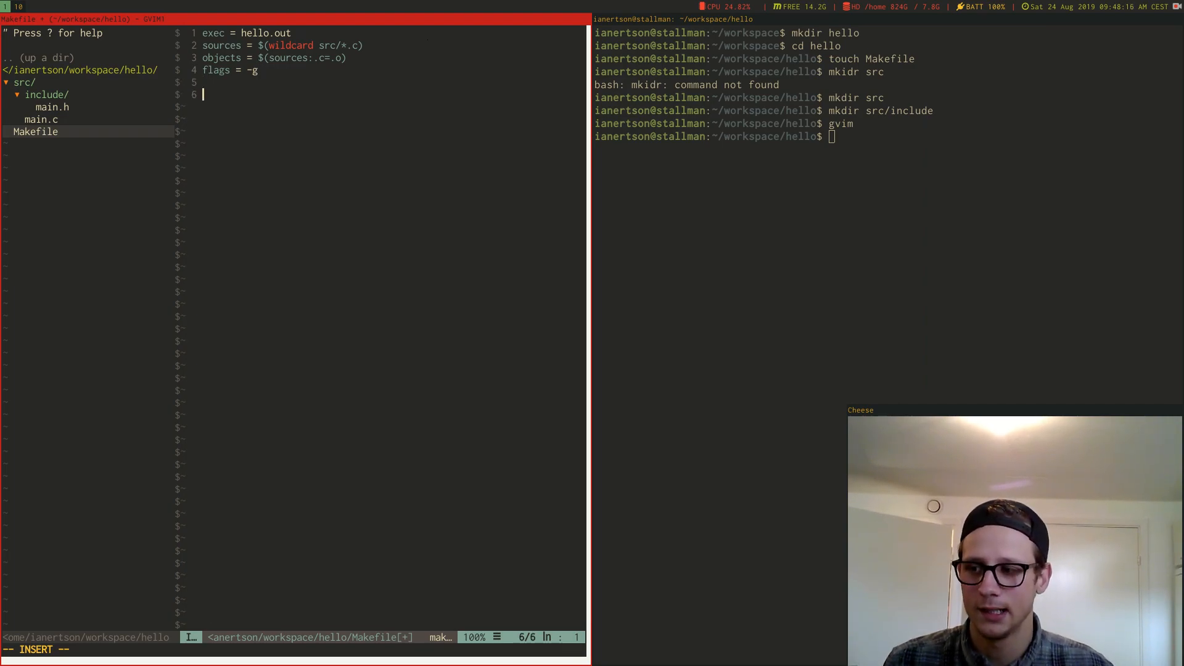
Write the rule header $(exec): $(objects)
{"action": "type", "text": "$("}
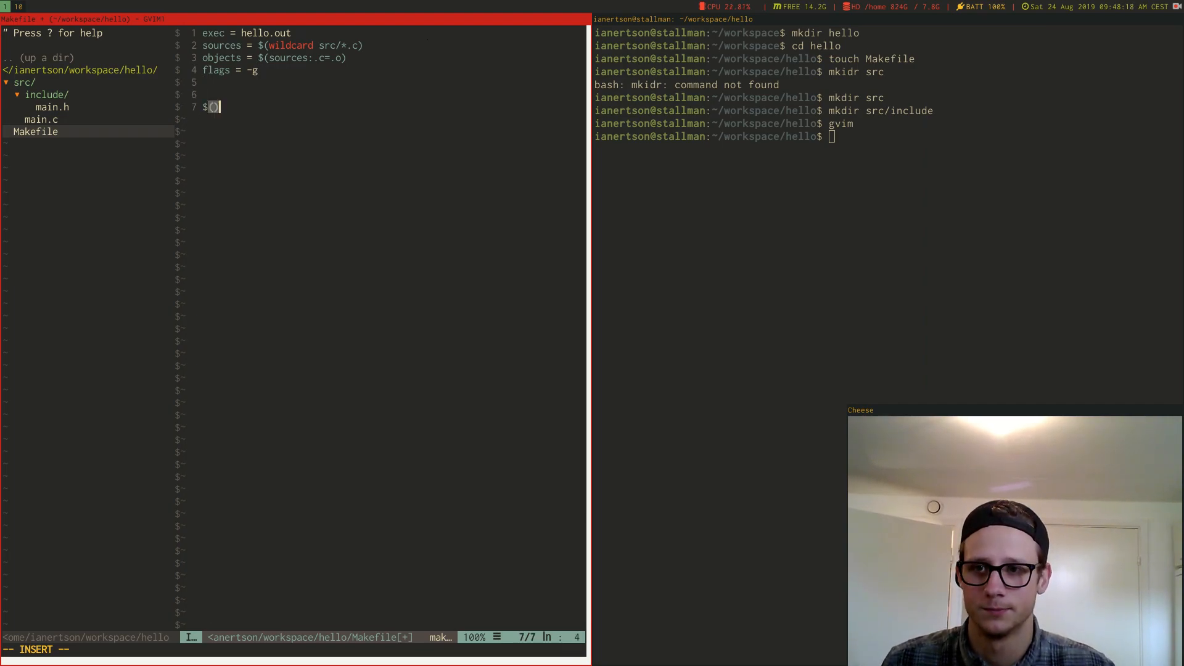
{"action": "type", "text": "exec"}
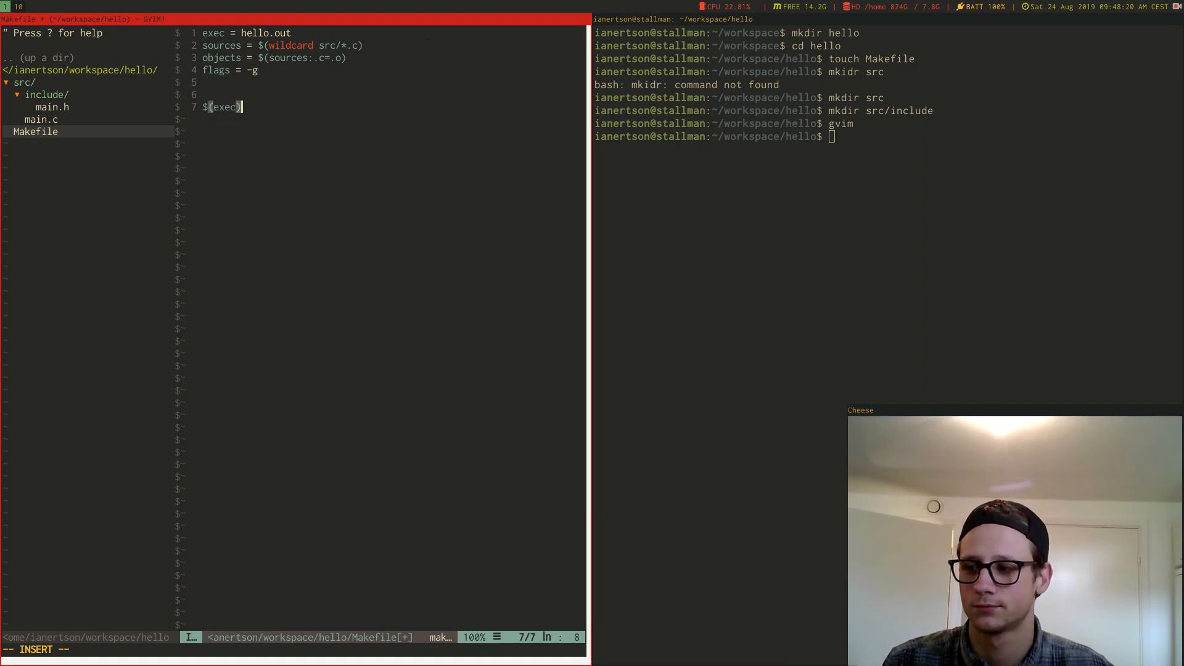
{"action": "type", "text": ": $("}
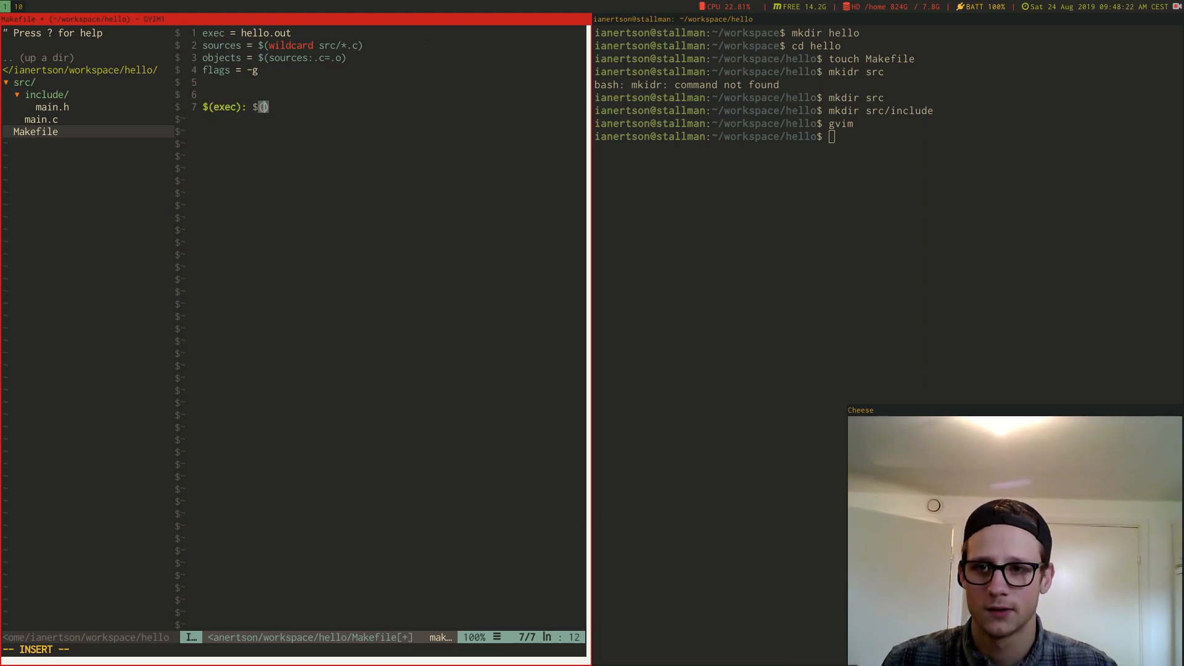
{"action": "type", "text": "objects"}
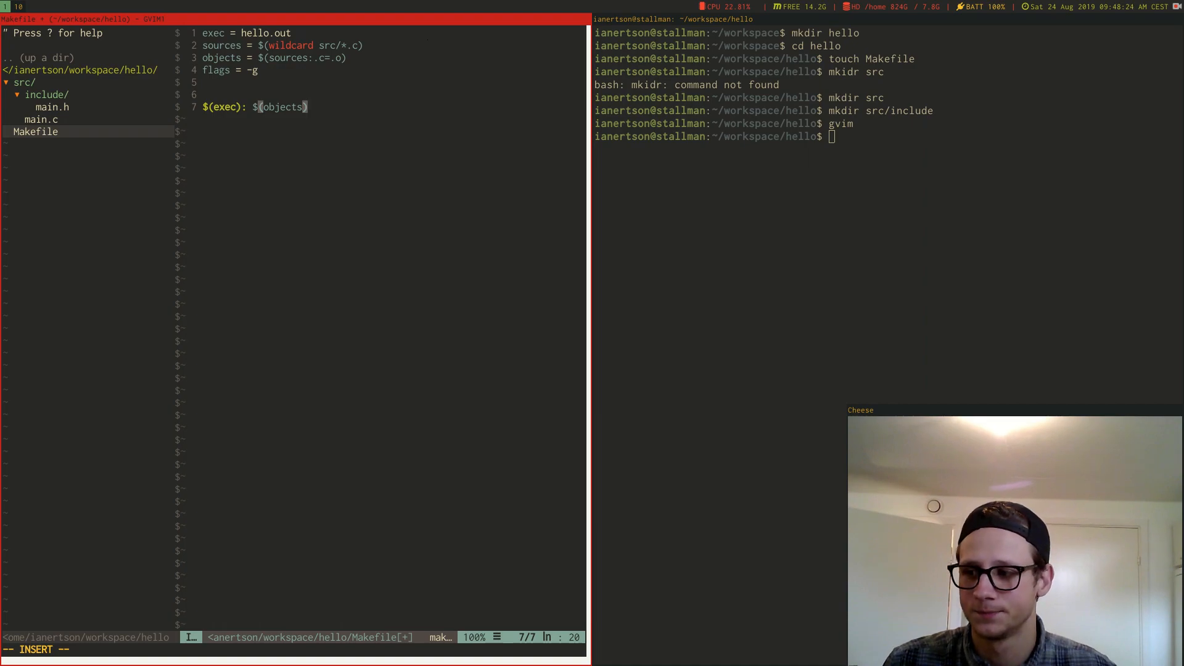
Add its recipe gcc $(objects) $(flags) -o $(exec) and start the next rule
{"action": "type", "text": "gcc $("}
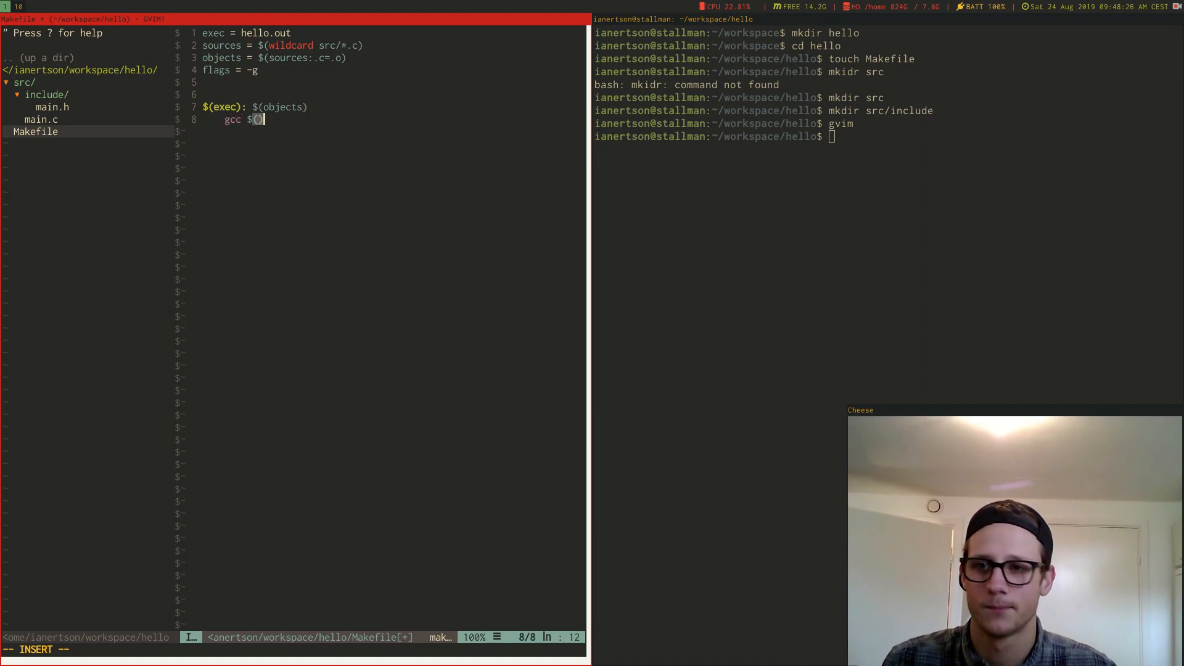
{"action": "type", "text": "objects"}
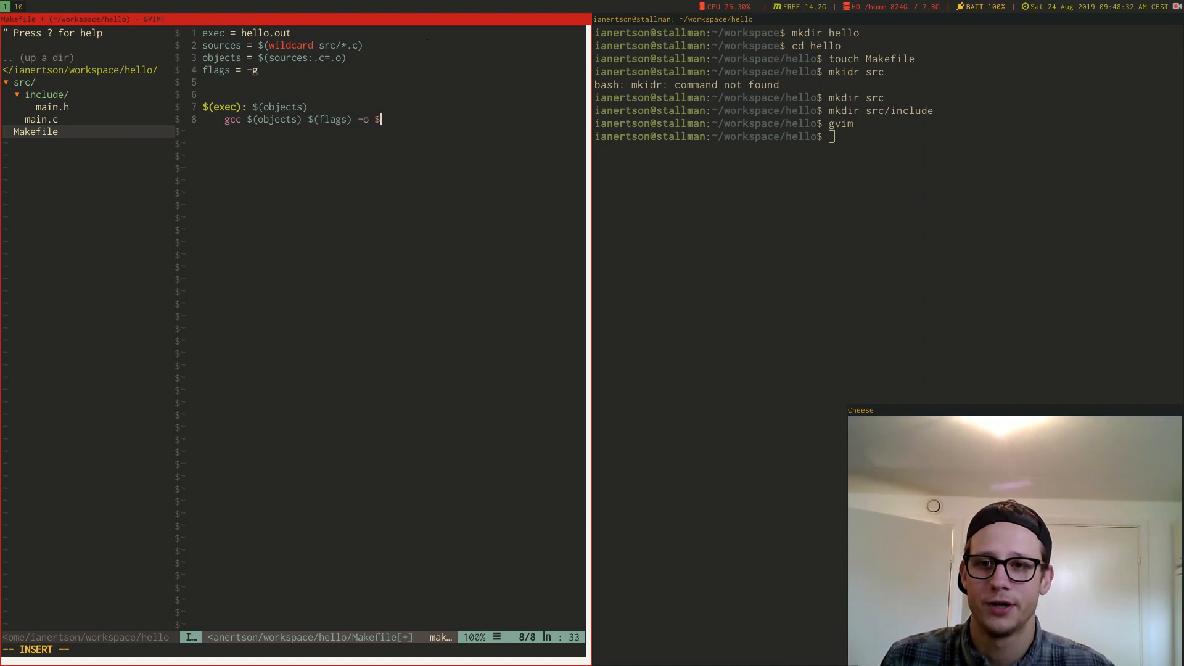
{"action": "type", "text": "(exec)"}
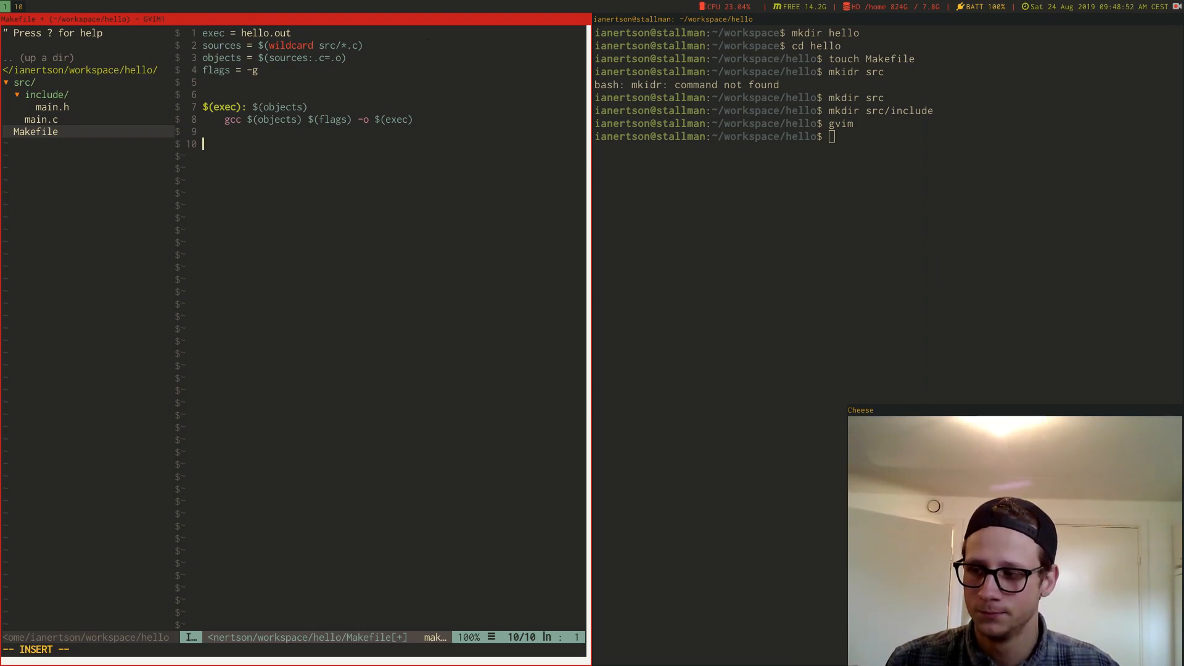
{"action": "type", "text": "%"}
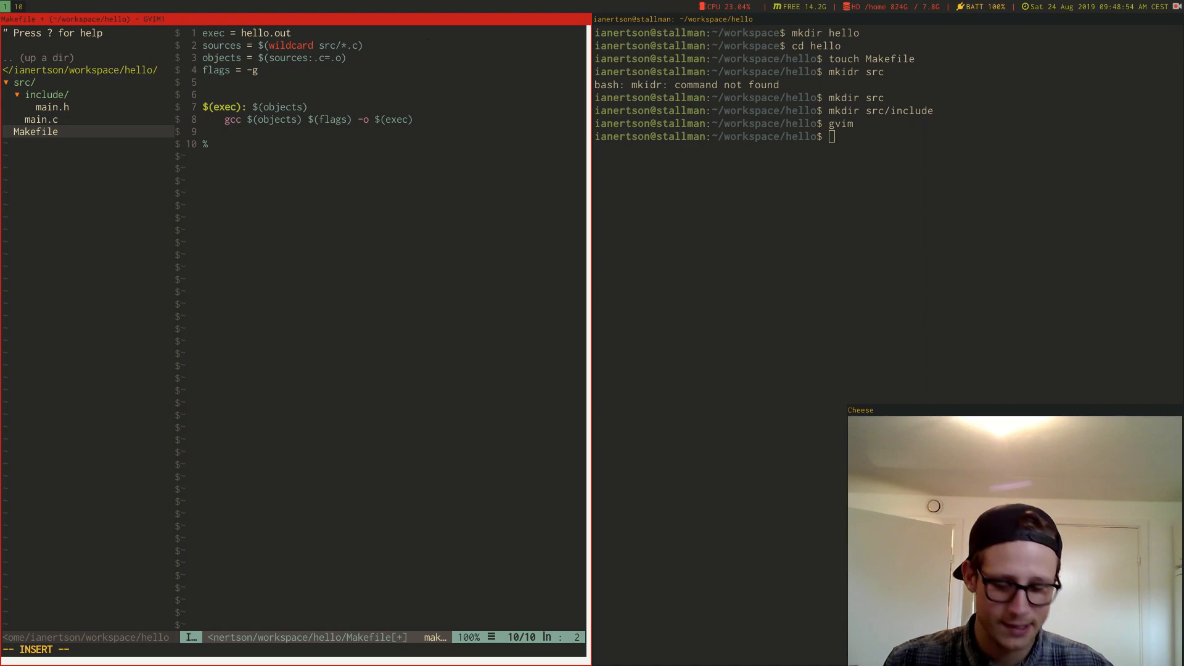
Write the pattern rule header %.o: %.c include/%.h
{"action": "type", "text": ".o:"}
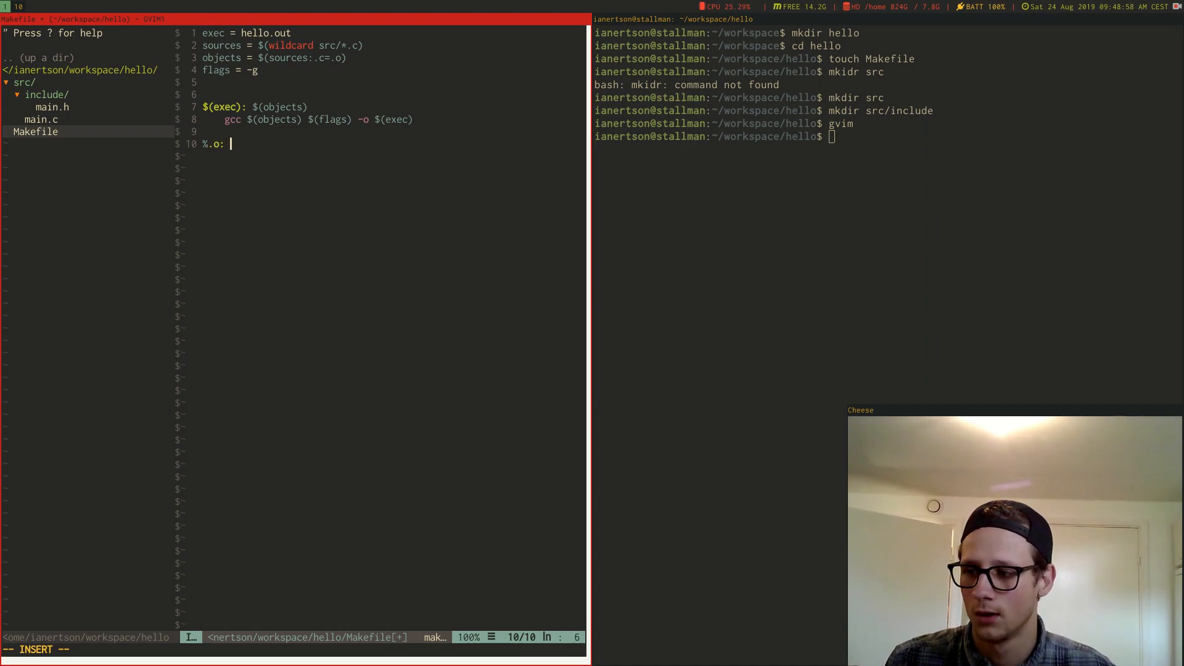
{"action": "key", "text": "BackSpace"}
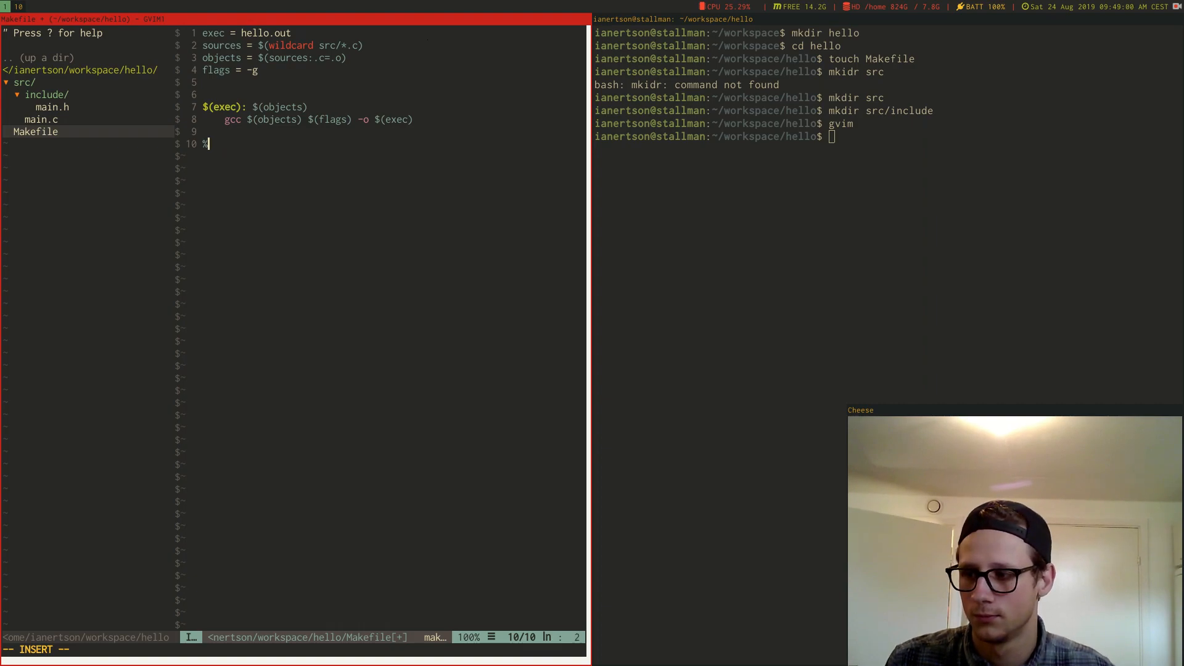
{"action": "type", "text": ".o:"}
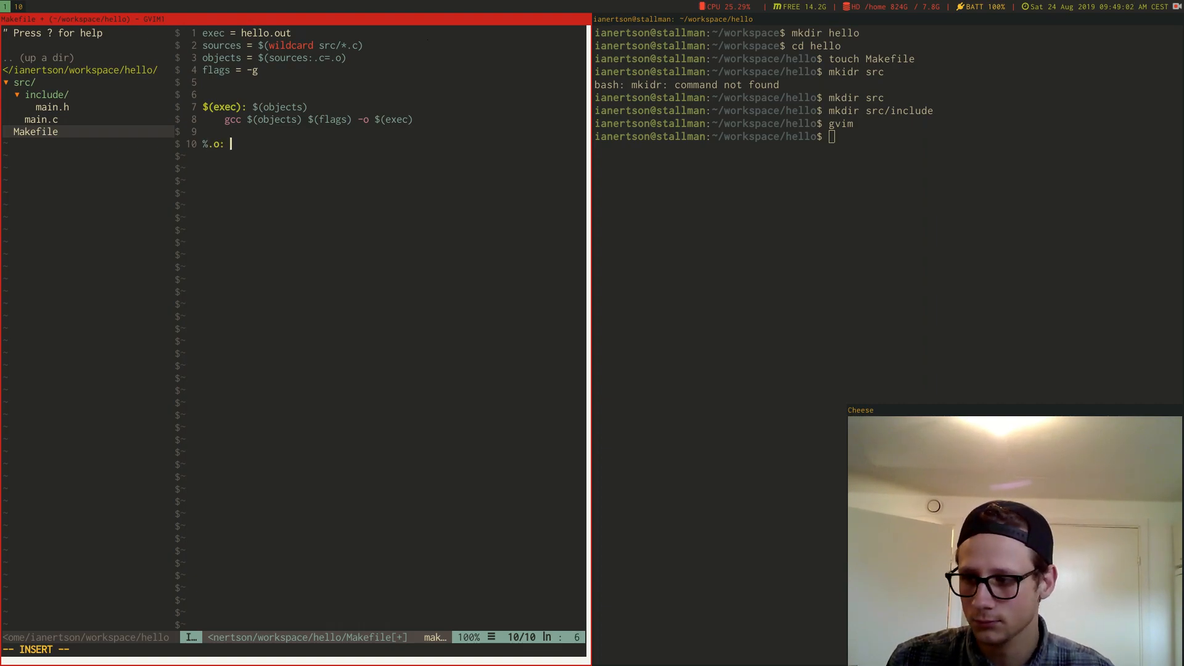
{"action": "type", "text": "%"}
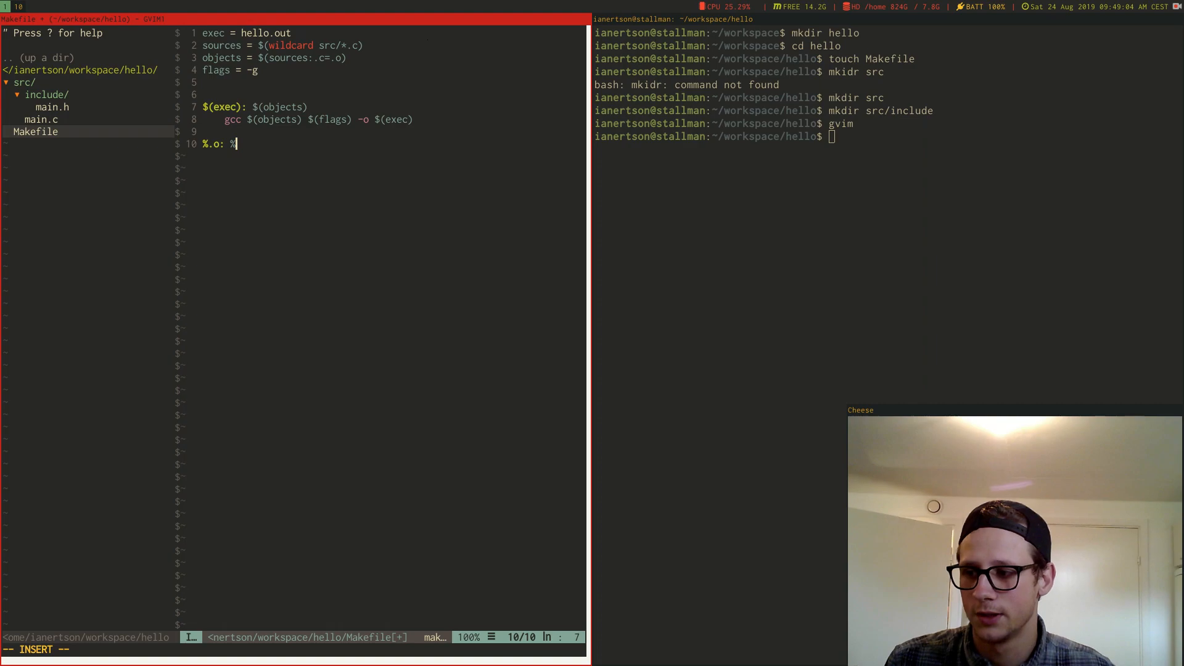
{"action": "type", "text": ".c include/"}
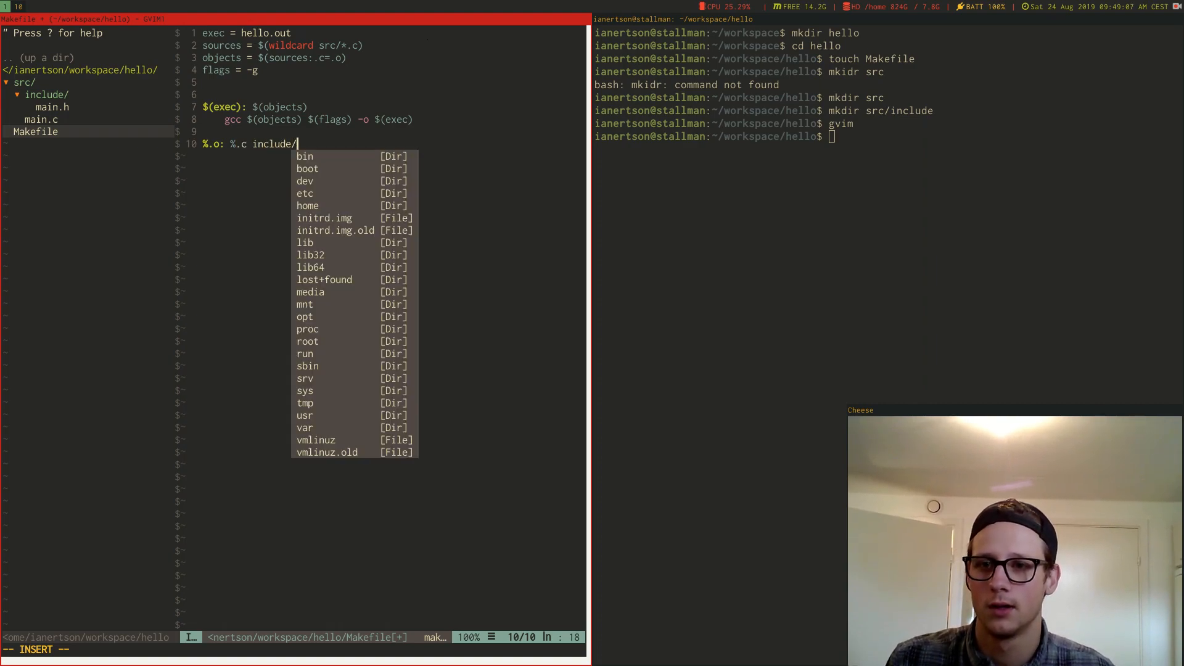
{"action": "type", "text": "%.h"}
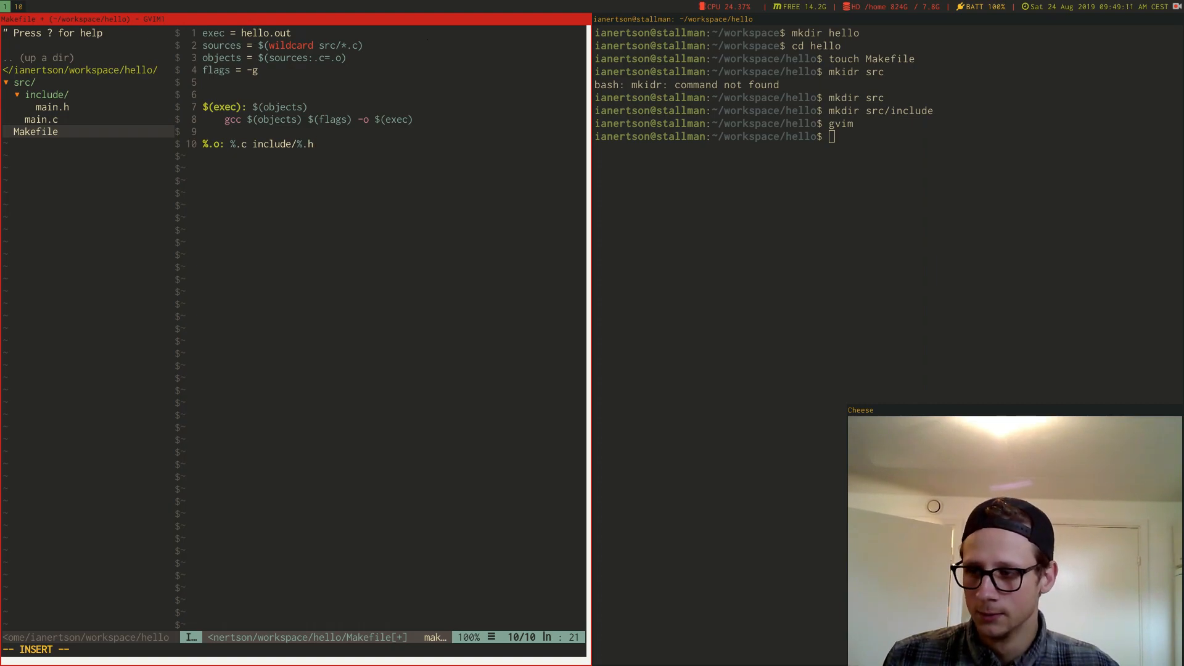
Add its recipe gcc -c $(flags) $< -o $@
{"action": "type", "text": "gccc"}
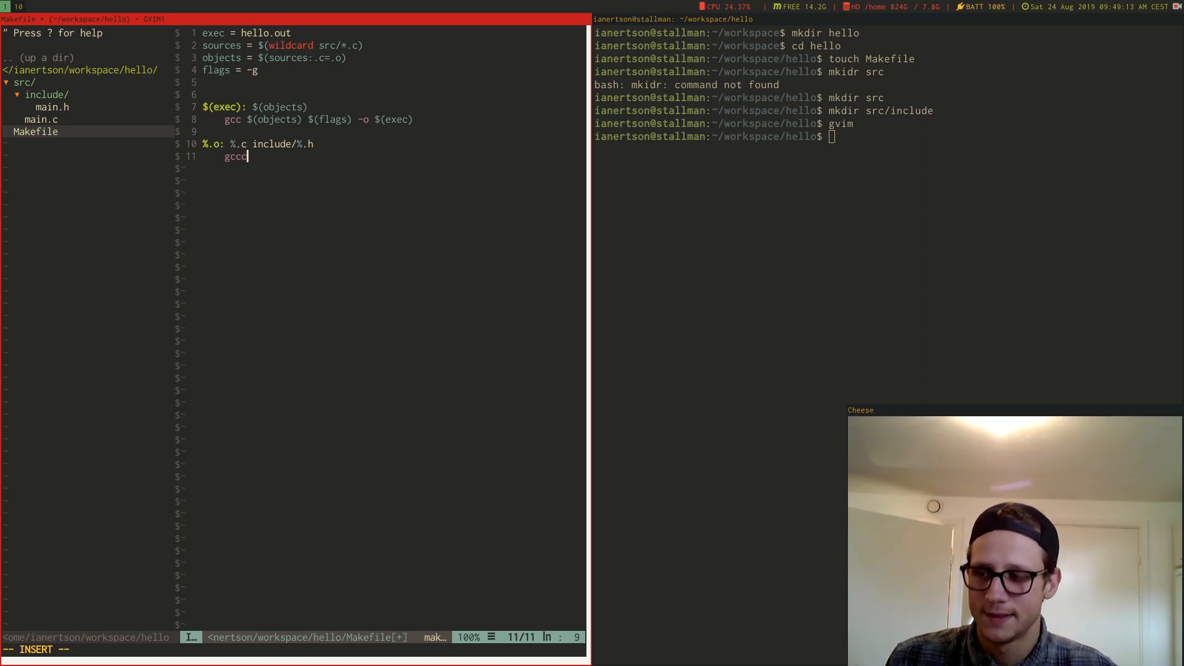
{"action": "type", "text": "-c"}
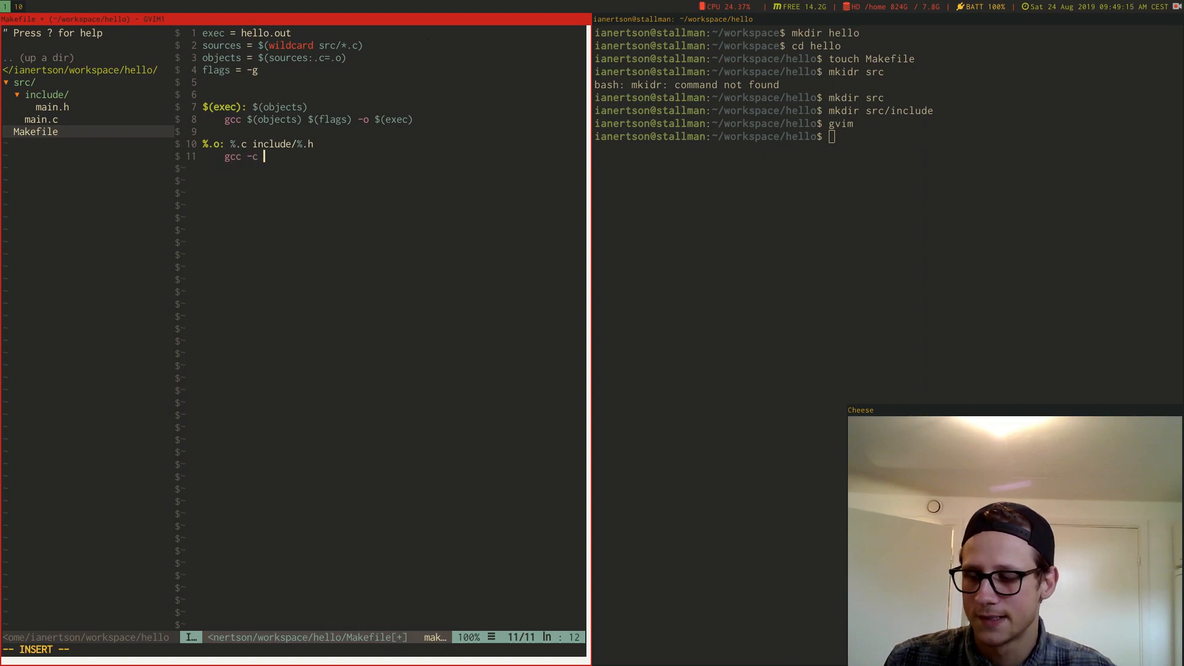
{"action": "type", "text": "$(flags)"}
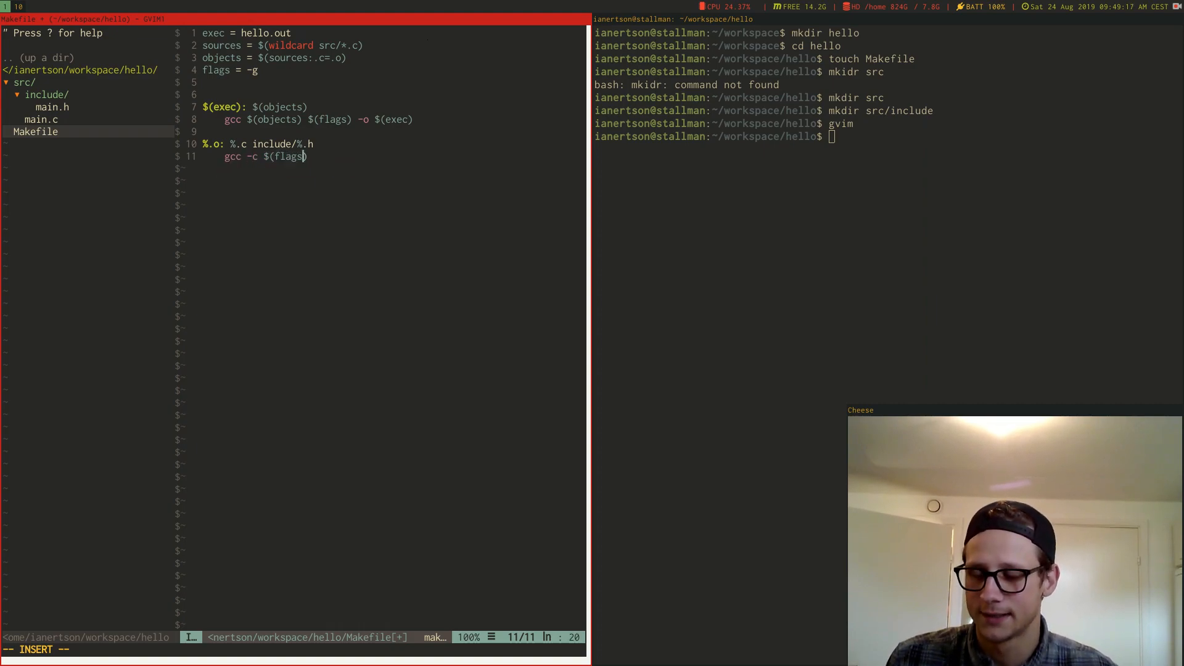
{"action": "type", "text": "$< -"}
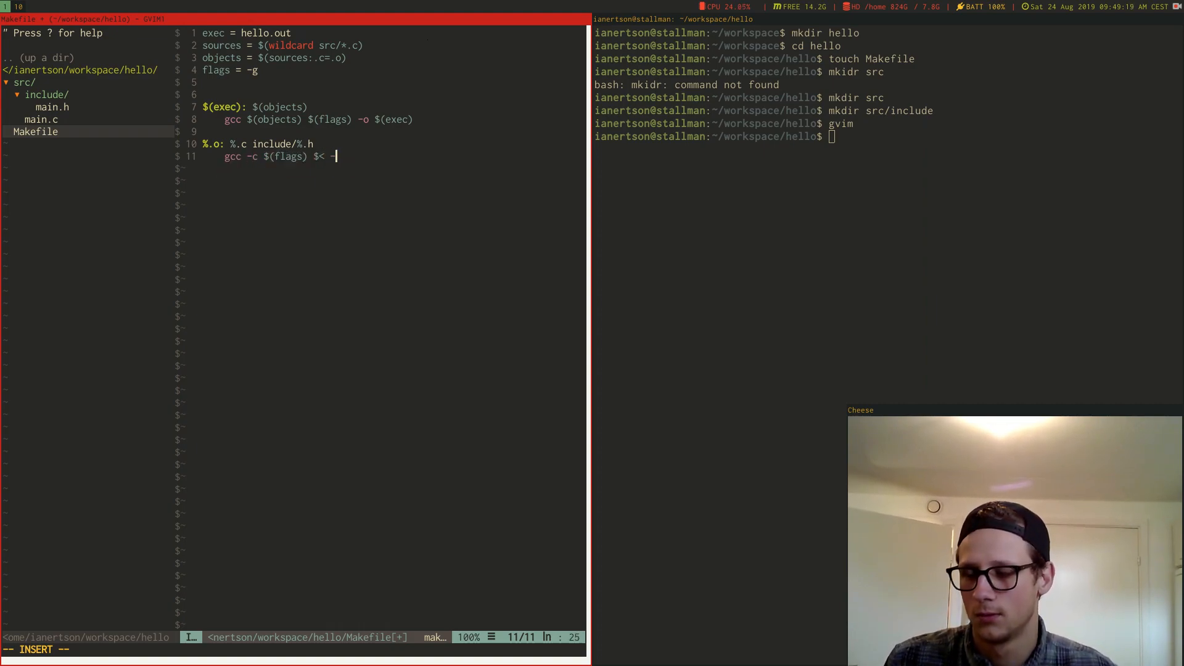
{"action": "type", "text": "-o $@"}
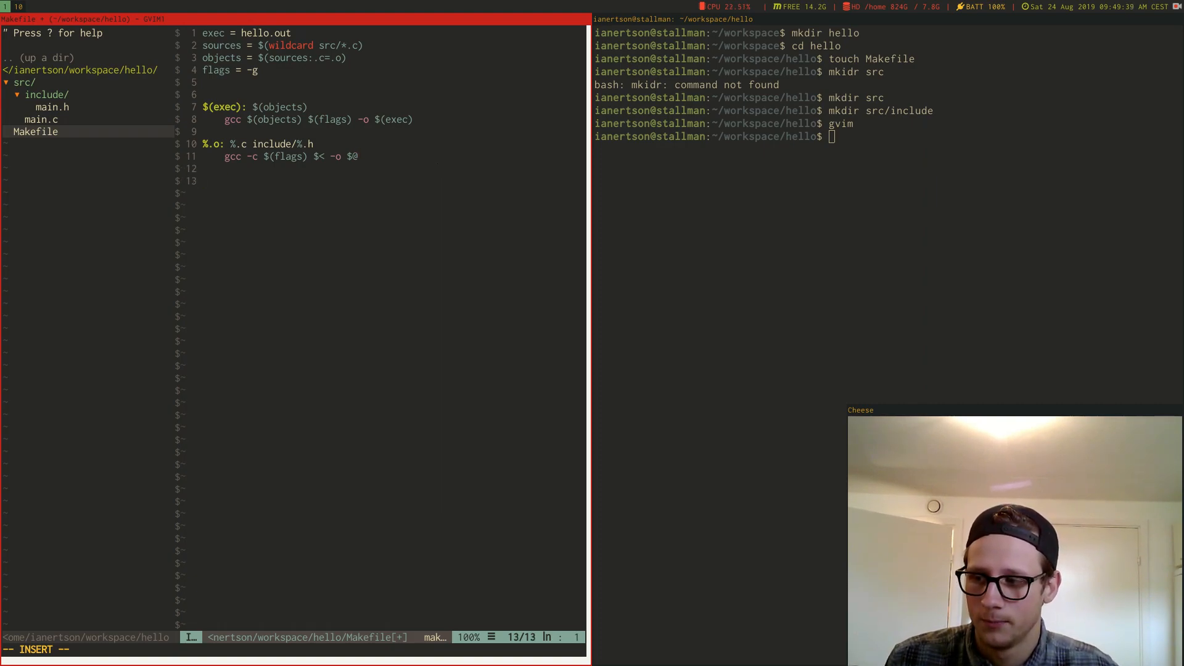
Add a clean target with -rm *.out and -rm *.o lines
{"action": "type", "text": "c"}
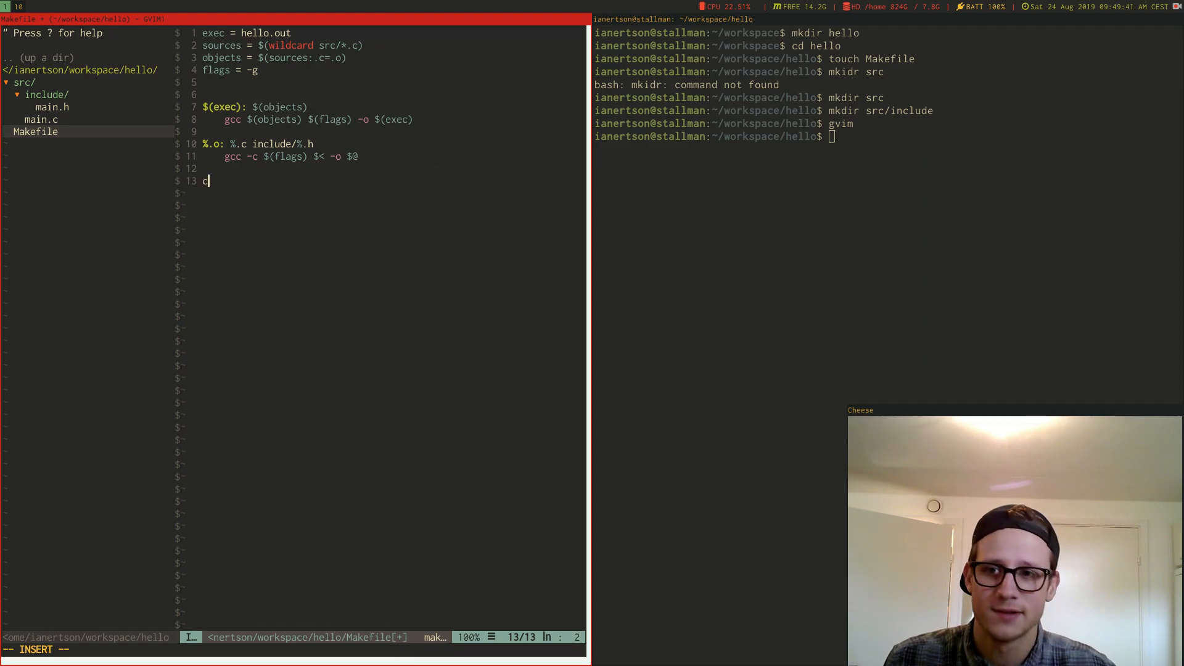
{"action": "type", "text": "lean:"}
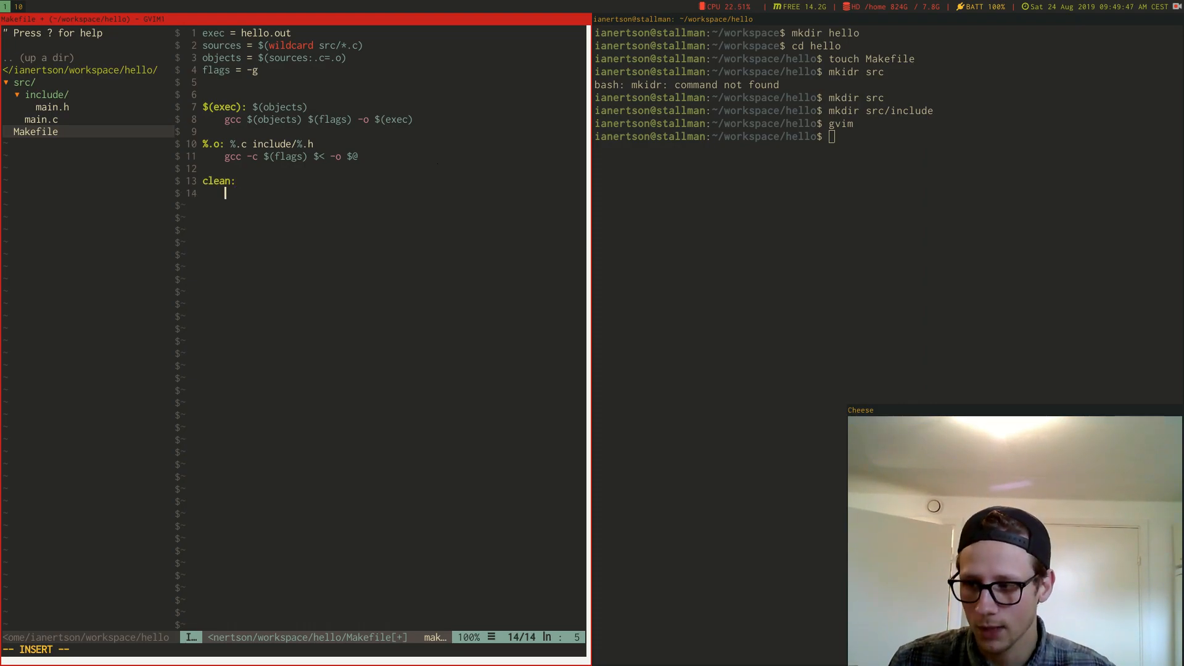
{"action": "type", "text": "-rm"}
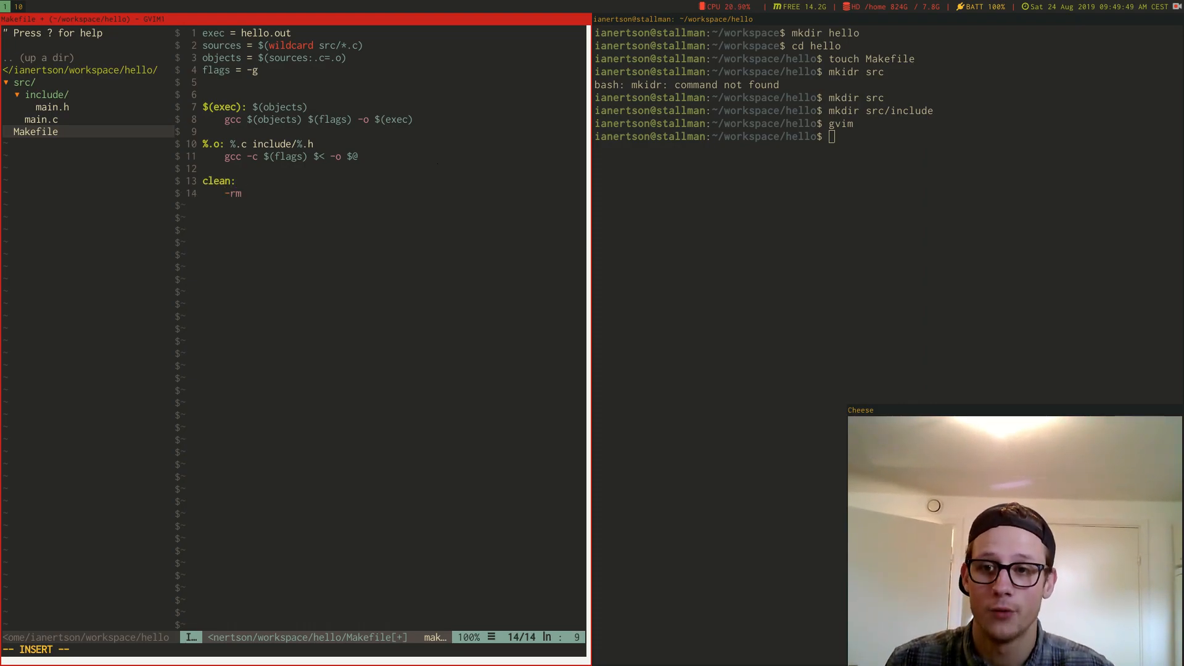
{"action": "type", "text": "*.out"}
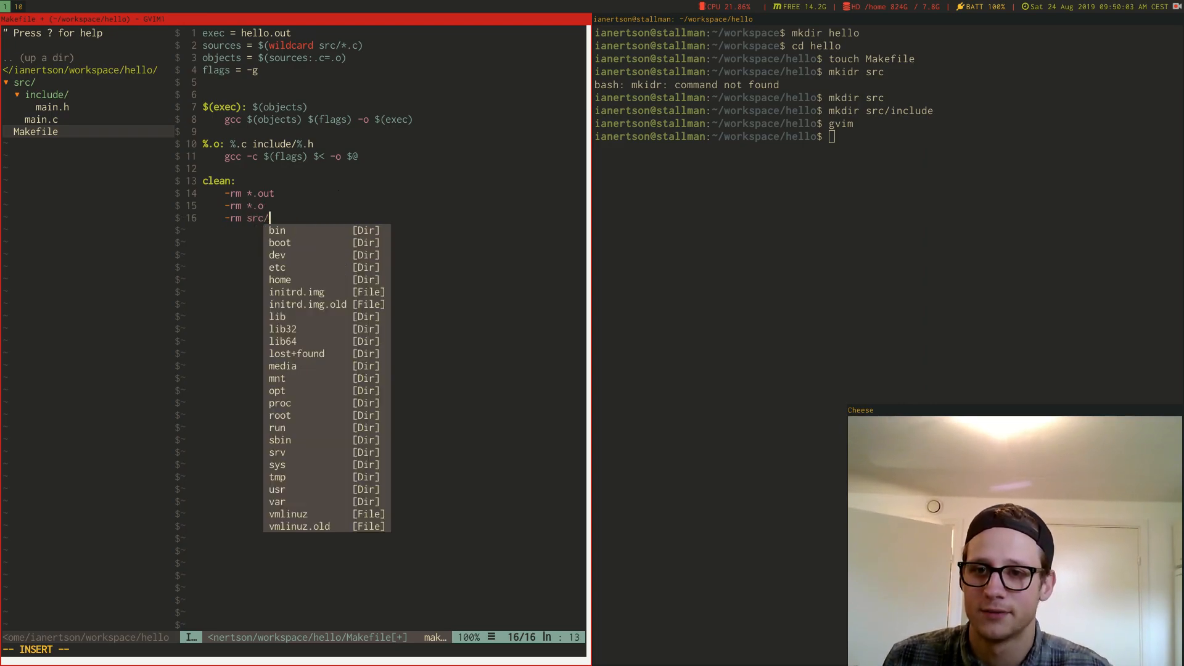
{"action": "type", "text": "*.o"}
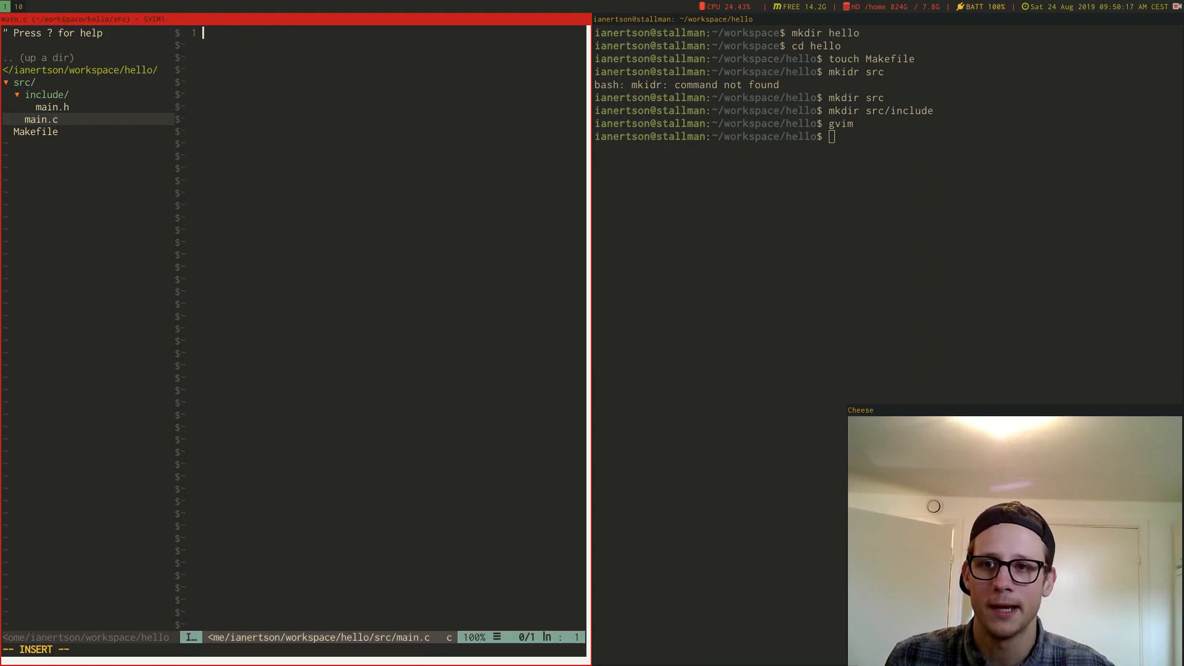
Write int main with printf("Hello World!\n") and return 0 in main.c
{"action": "type", "text": "int main(int argc"}
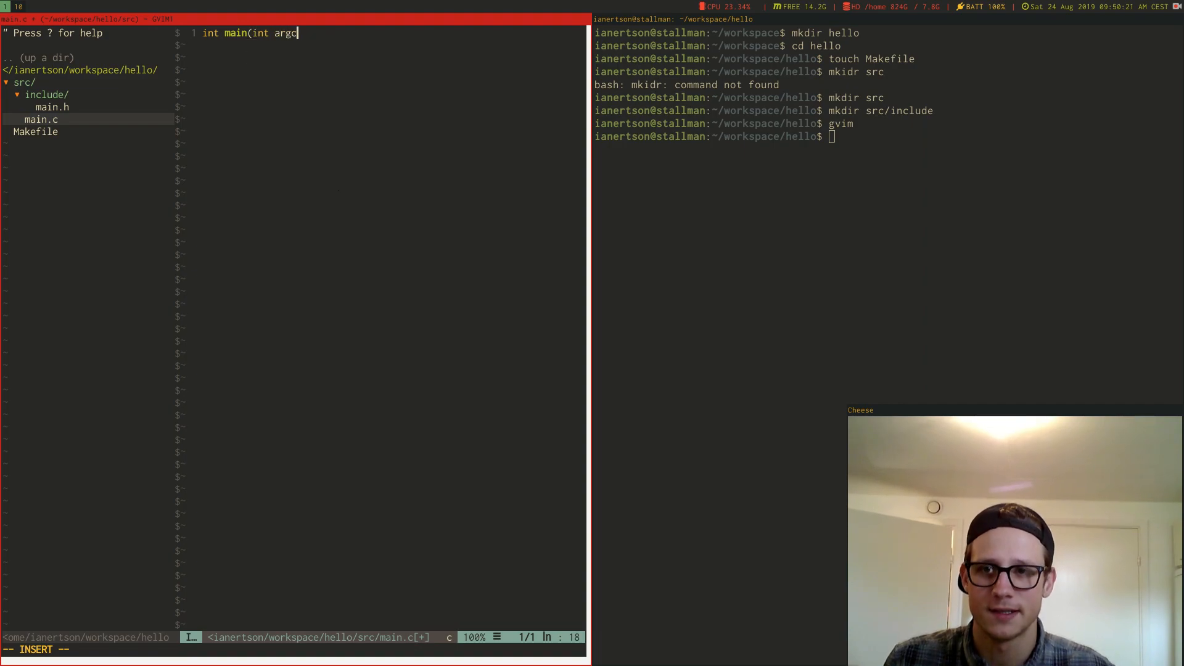
{"action": "type", "text": ", char* at"}
{"action": "type", "text": "printf("}
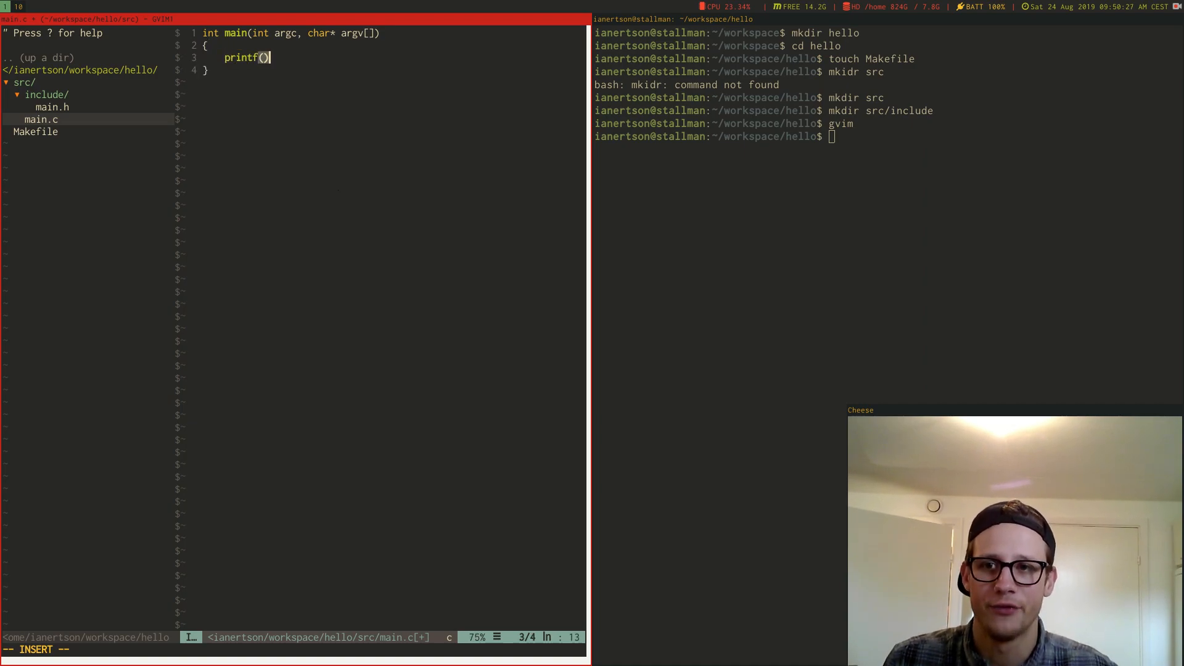
{"action": "type", "text": "\"Hello W"}
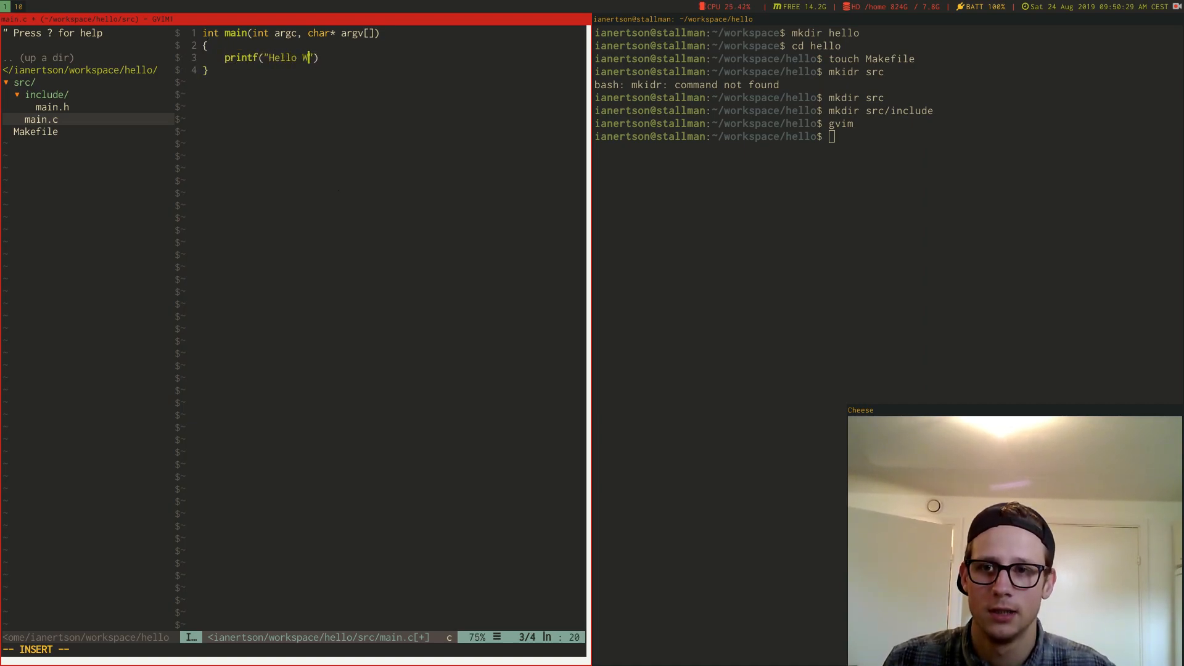
{"action": "type", "text": "orld!\\n"}
{"action": "type", "text": "return 0;"}
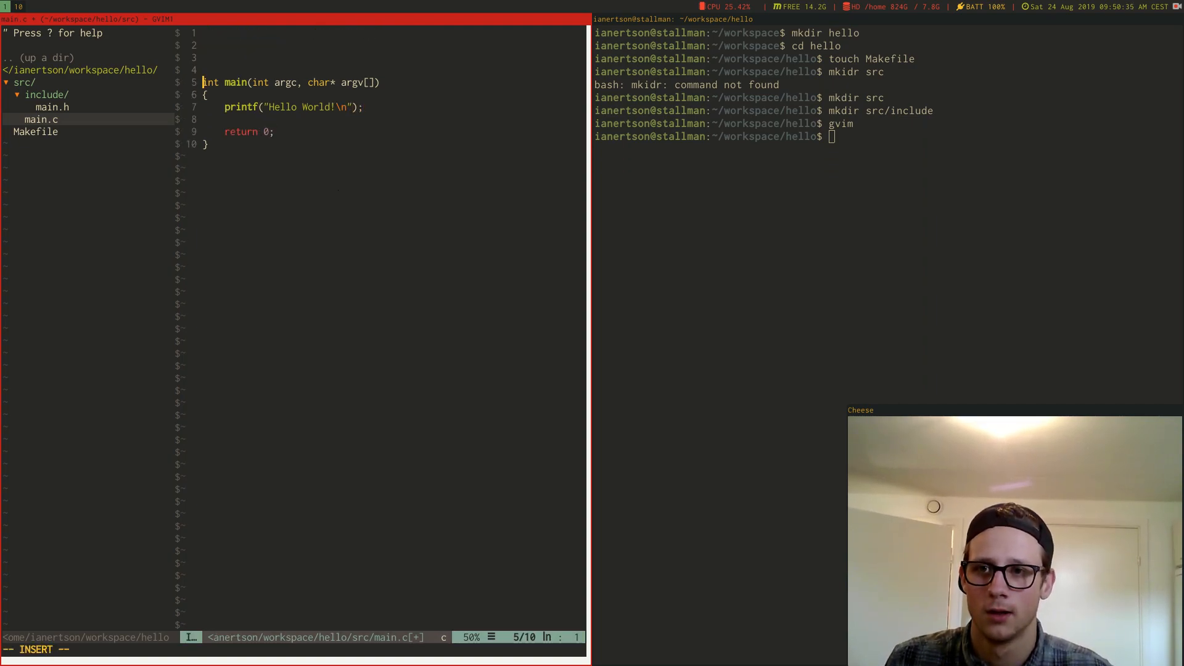
Add #include <stdio.h> at the top, save main.c and list the project files
{"action": "type", "text": "#include <"}
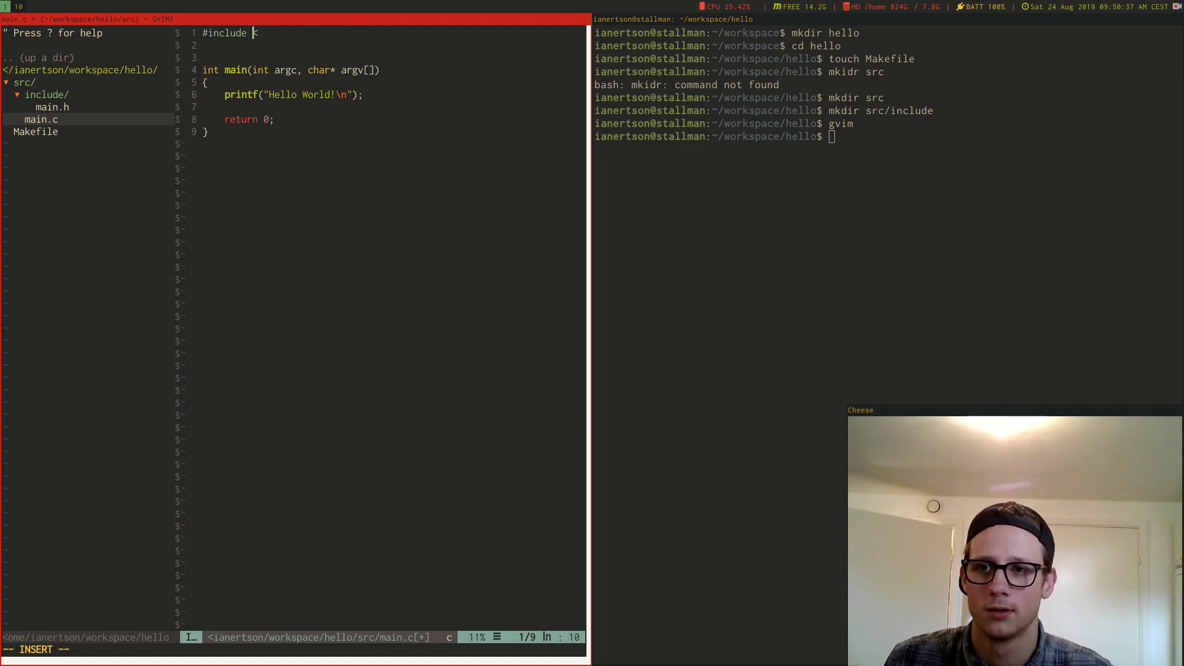
{"action": "type", "text": "stdio.h>"}
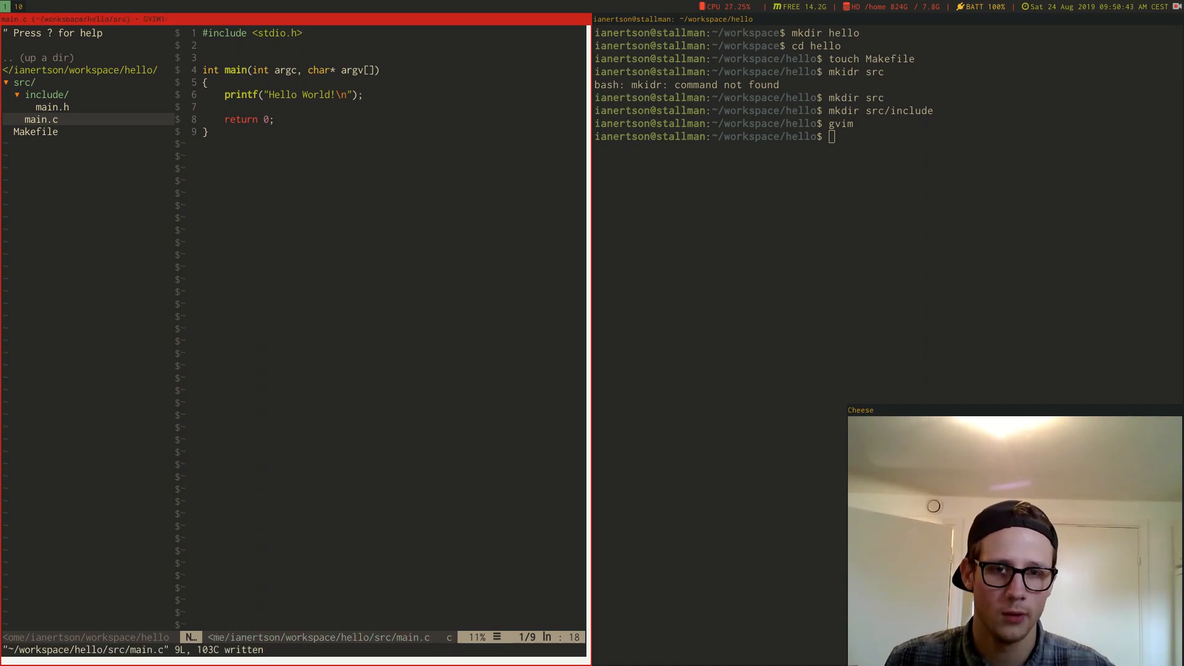
{"action": "type", "text": "ls"}
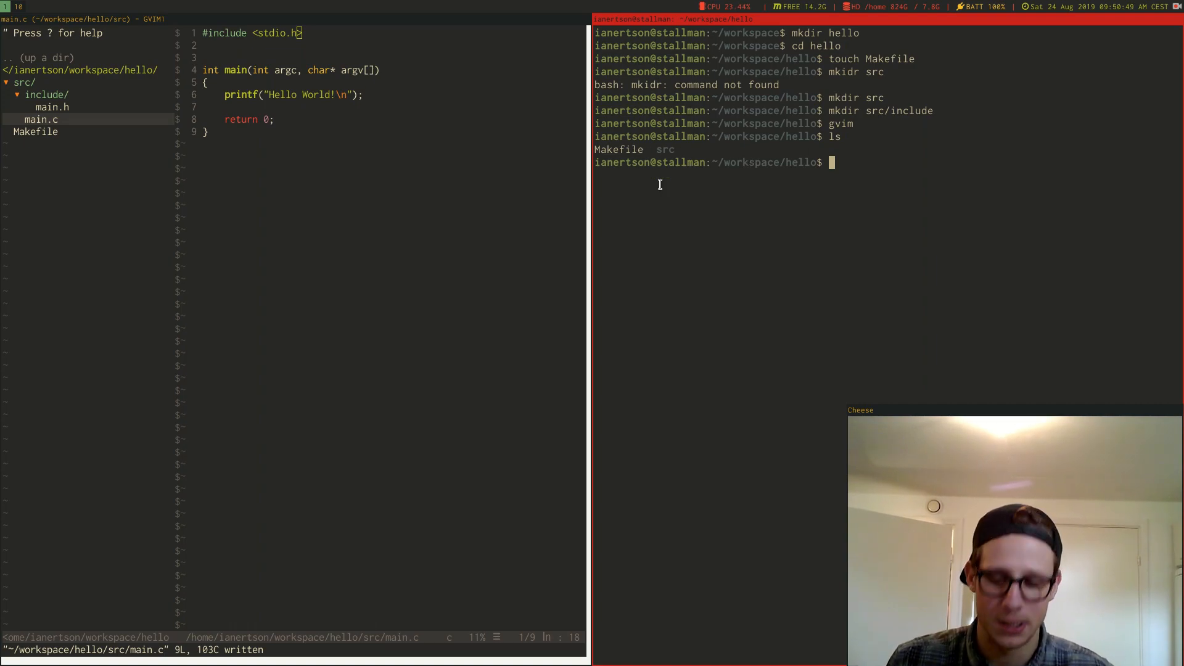
Run make to build hello.out and execute it, printing Hello World!
{"action": "type", "text": "make"}
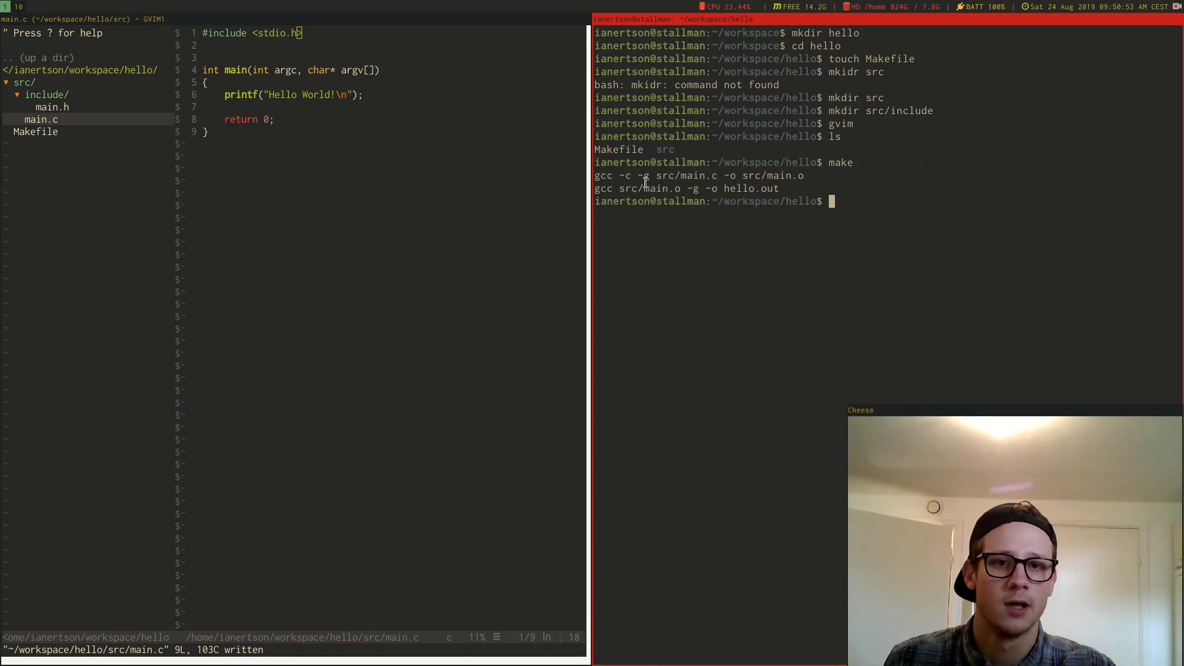
{"action": "type", "text": "ls"}
{"action": "type", "text": "./"}
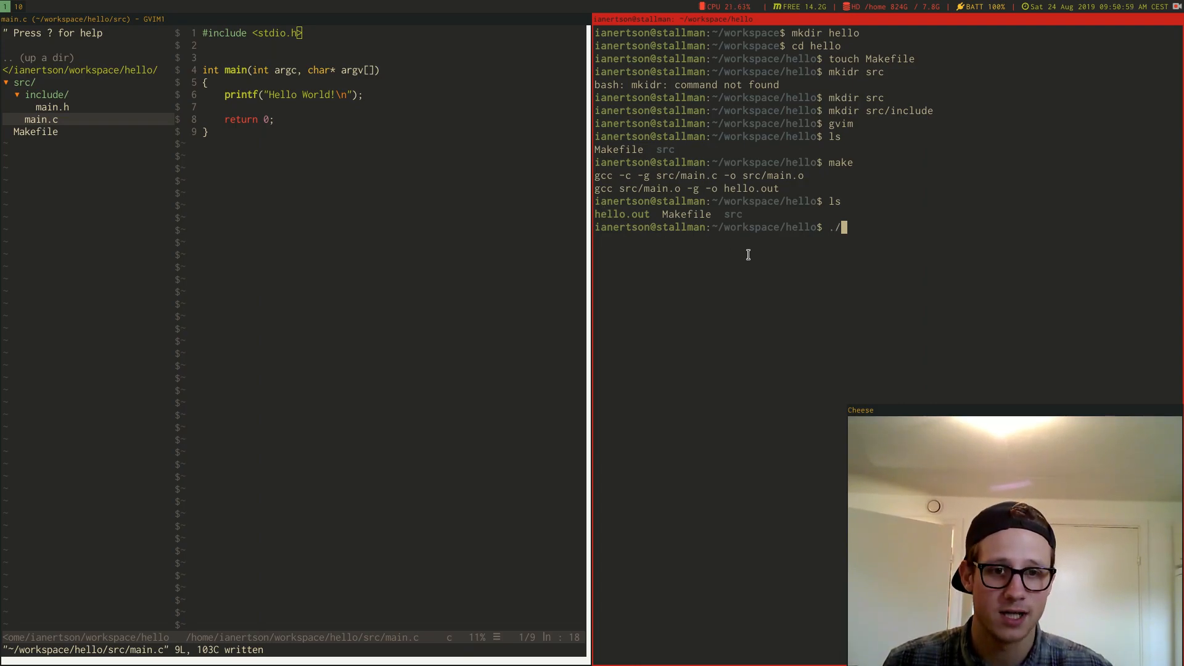
{"action": "type", "text": "hello.out"}
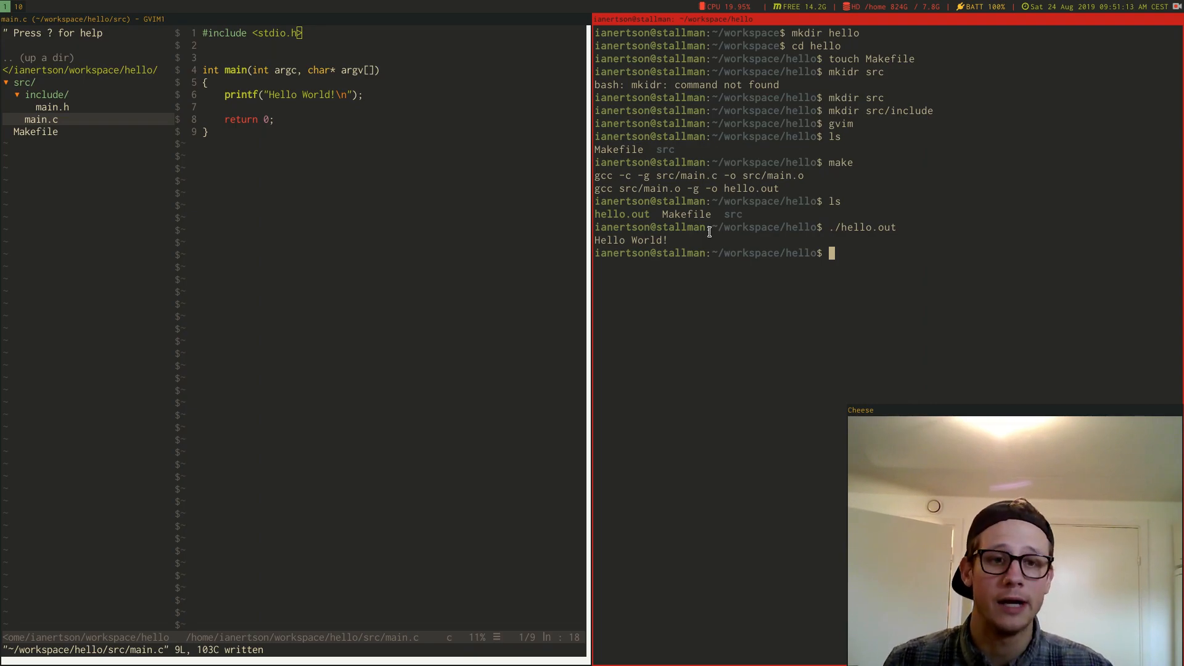
{"action": "type", "text": "./"}
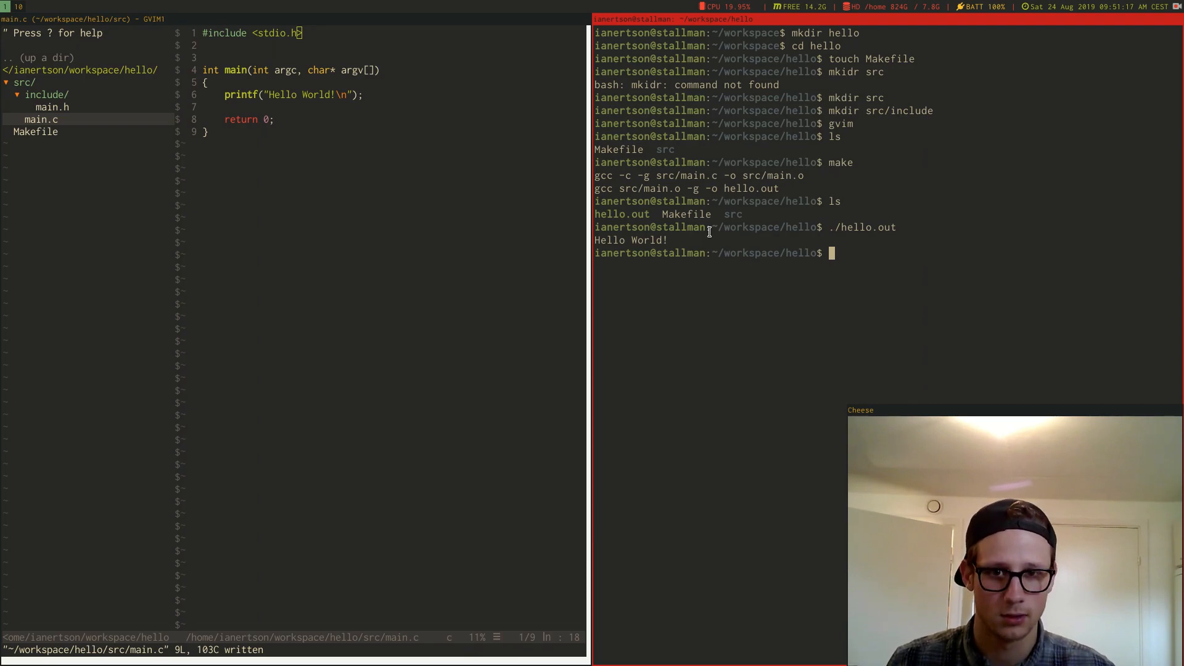
Start a python command and cancel it with Ctrl+C
{"action": "type", "text": "python somefile.py"}
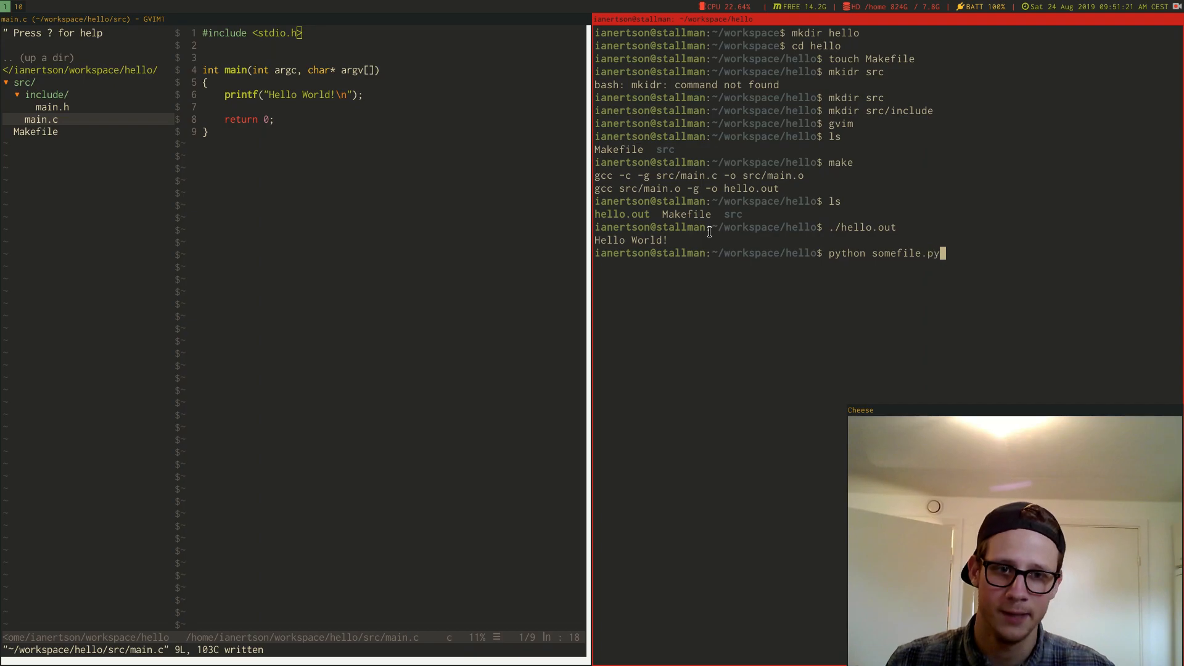
{"action": "key", "text": "ctrl+c"}
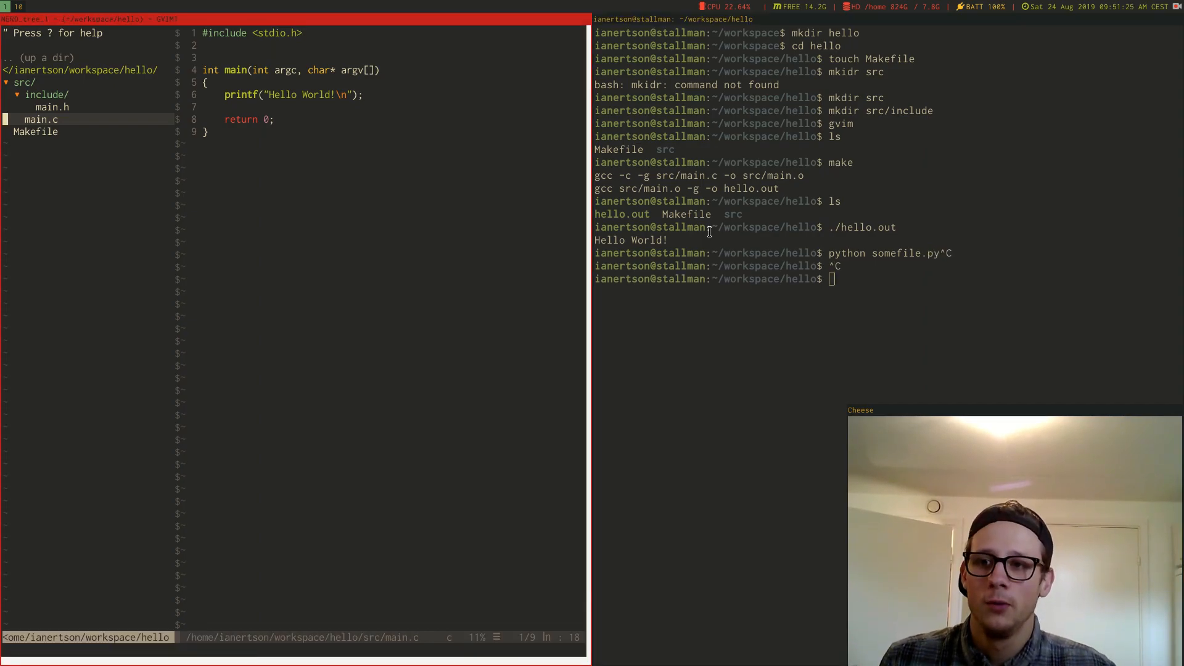
Add an install: target to the Makefile whose first line runs make
{"action": "left_click", "coordinate": [35, 132]}
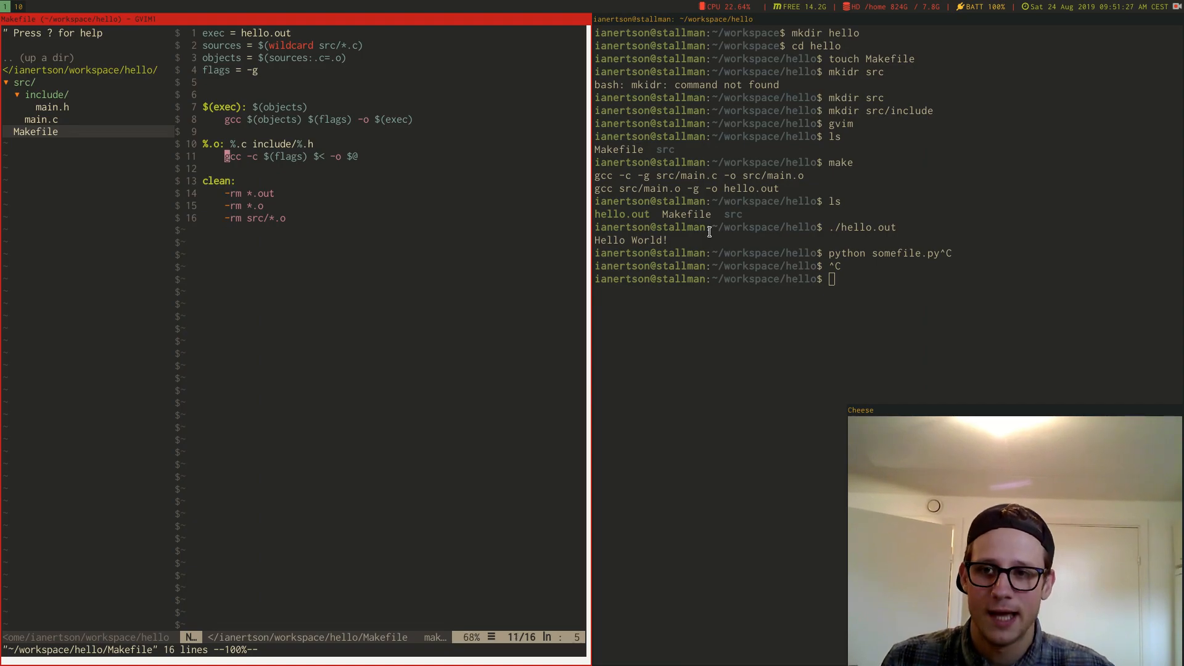
{"action": "type", "text": "insta"}
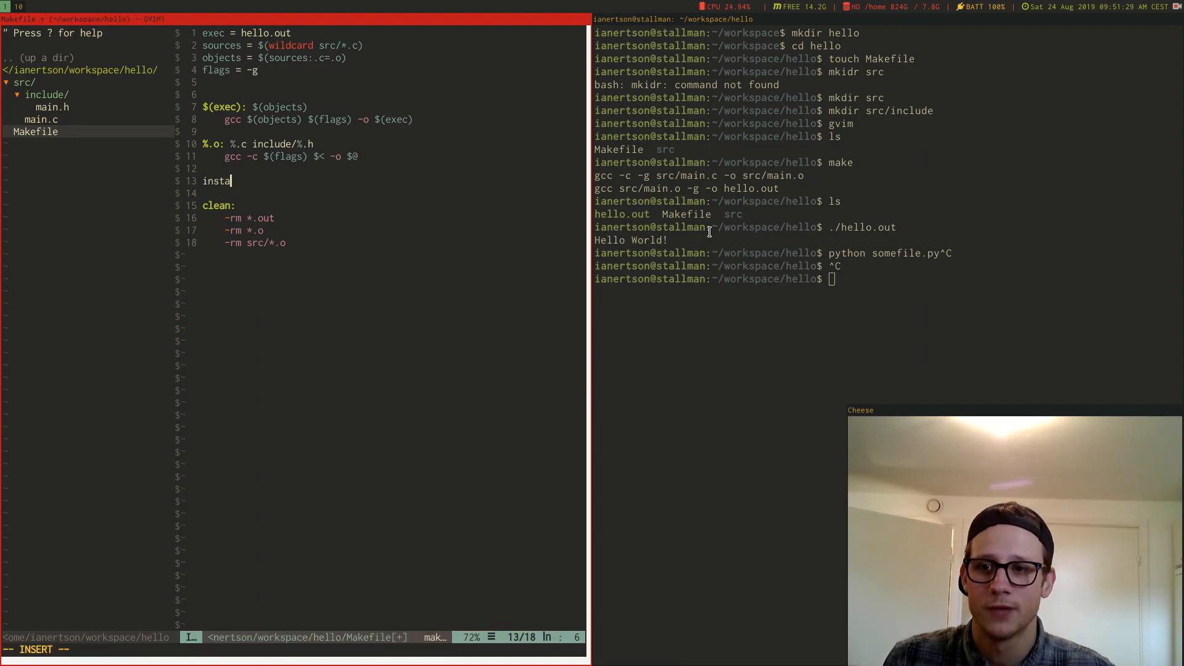
{"action": "type", "text": "ll:"}
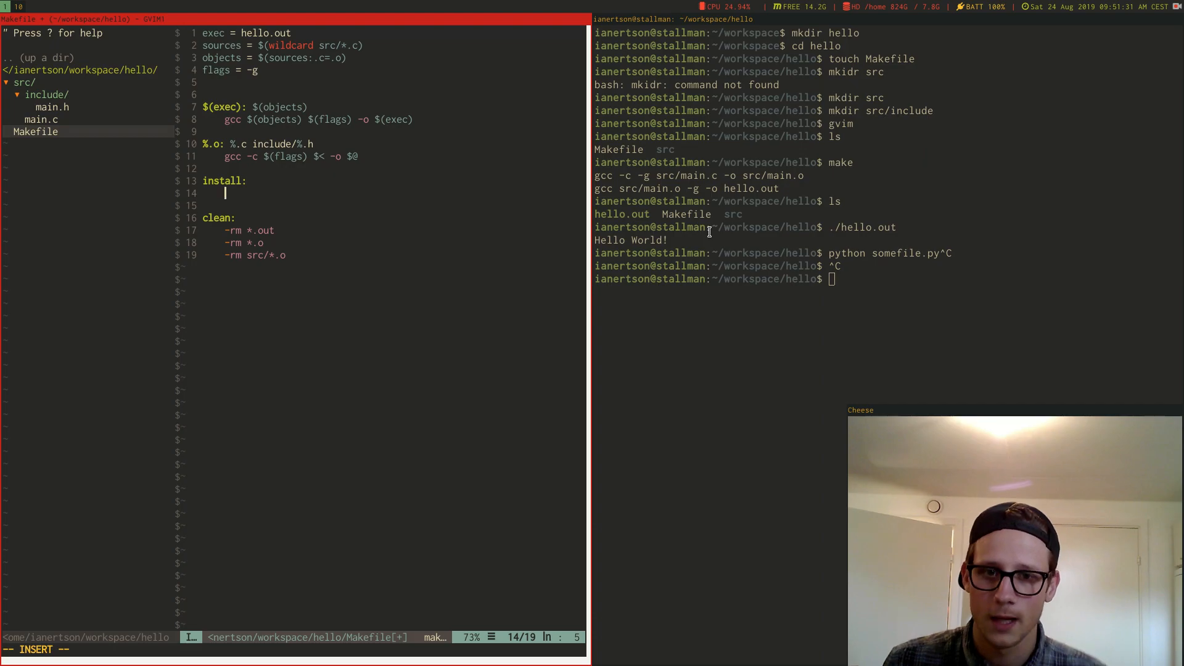
{"action": "type", "text": "cp"}
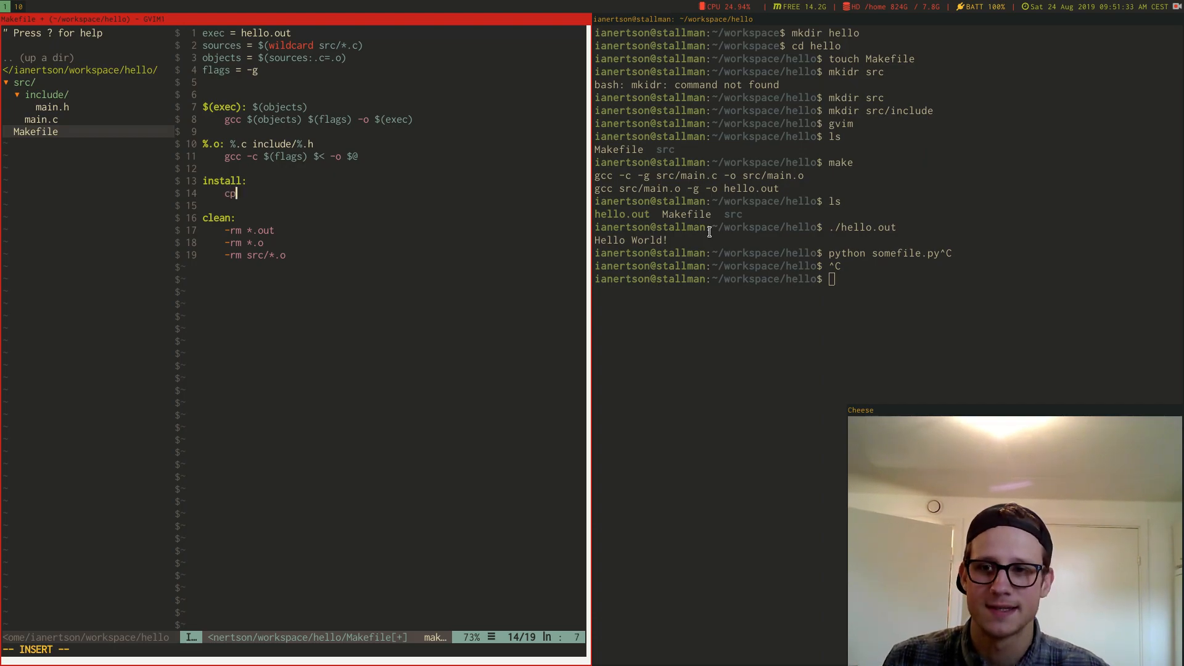
{"action": "type", "text": "make"}
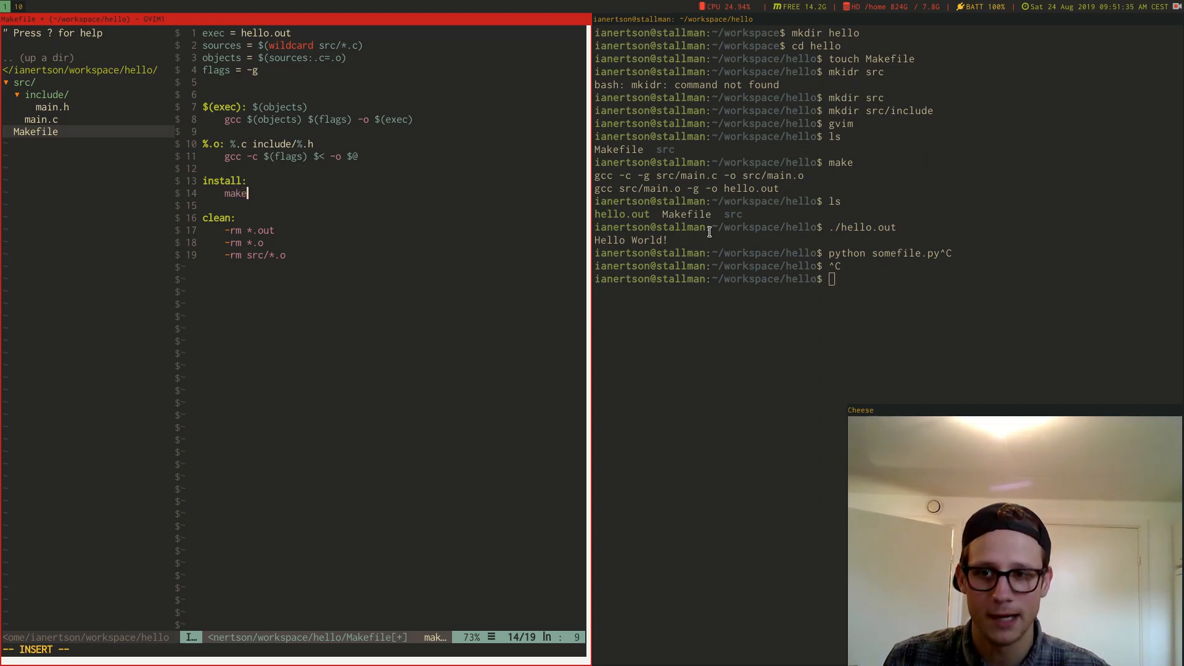
Add cp ./hello.out /usr/local/bin/hello to install and save the Makefile
{"action": "type", "text": "cp ."}
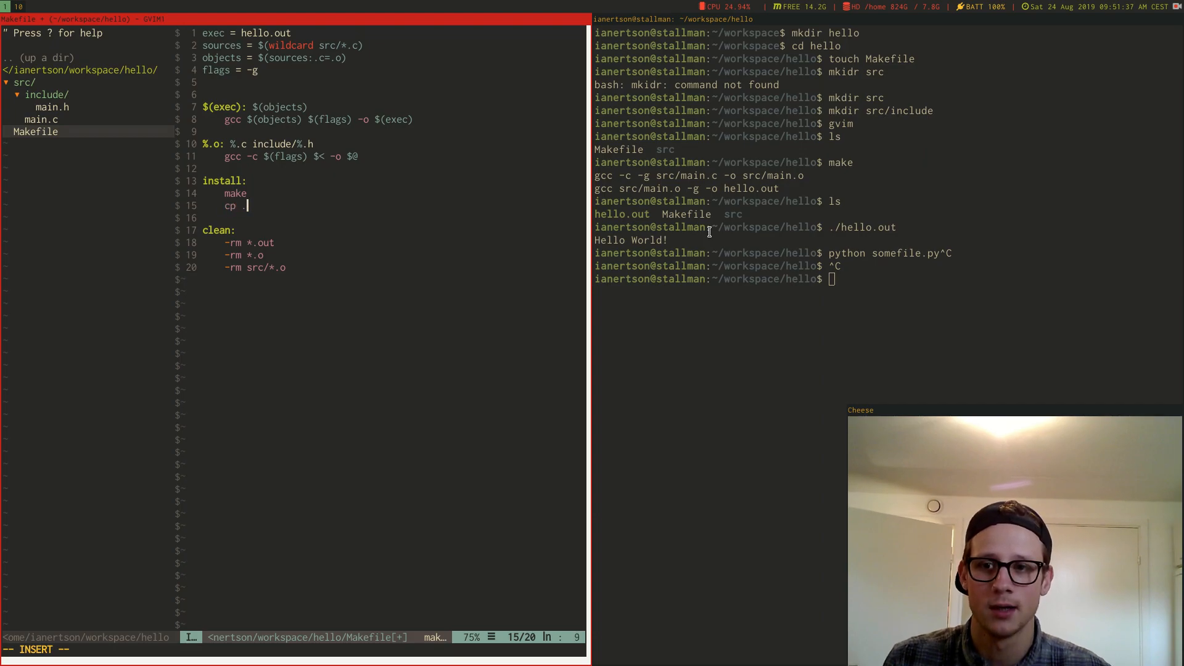
{"action": "type", "text": "/hello.out /"}
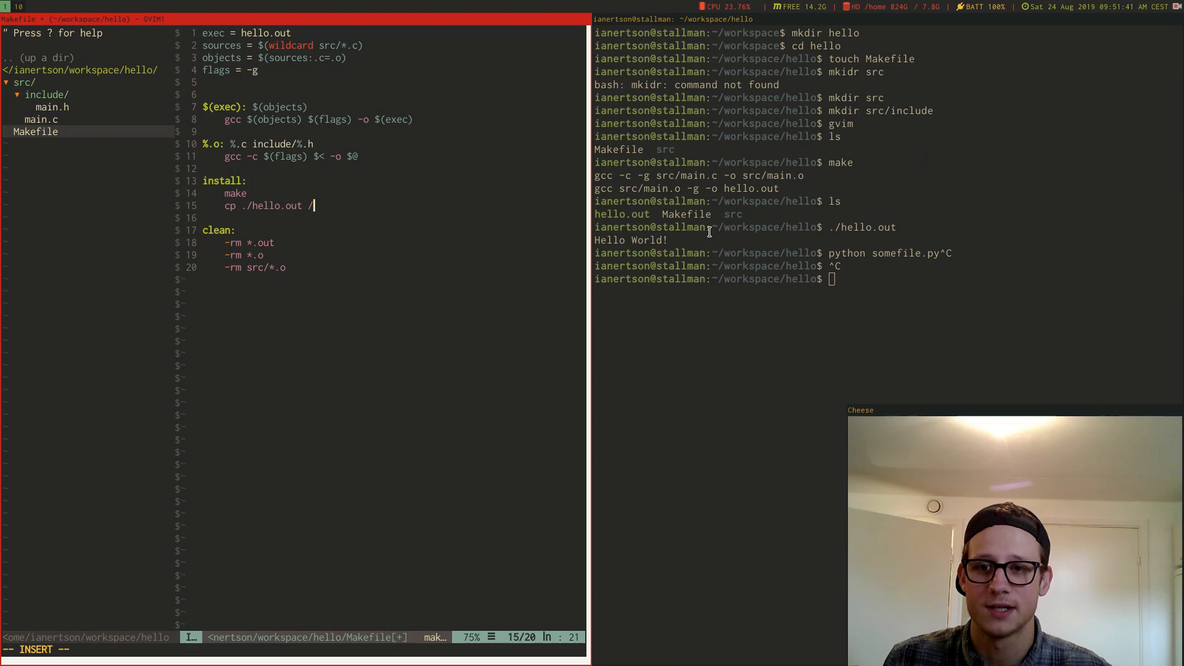
{"action": "type", "text": "usr/local/bin/hello"}
{"action": "left_click", "coordinate": [294, 649]}
{"action": "type", "text": ":w"}
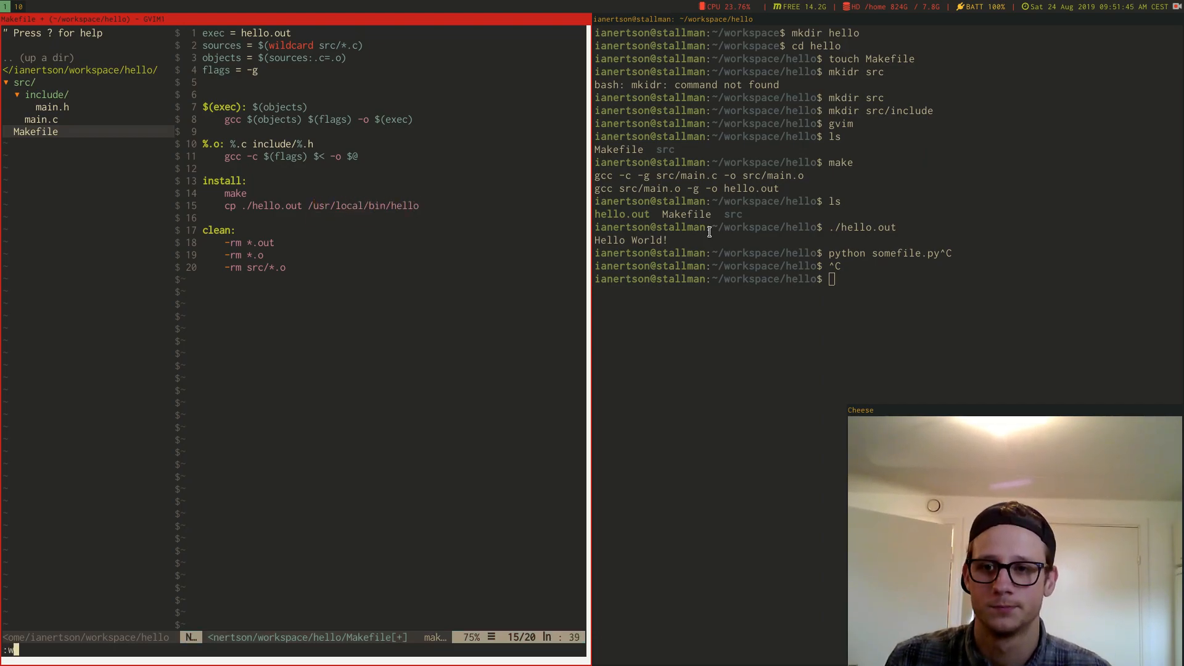
{"action": "key", "text": "Return"}
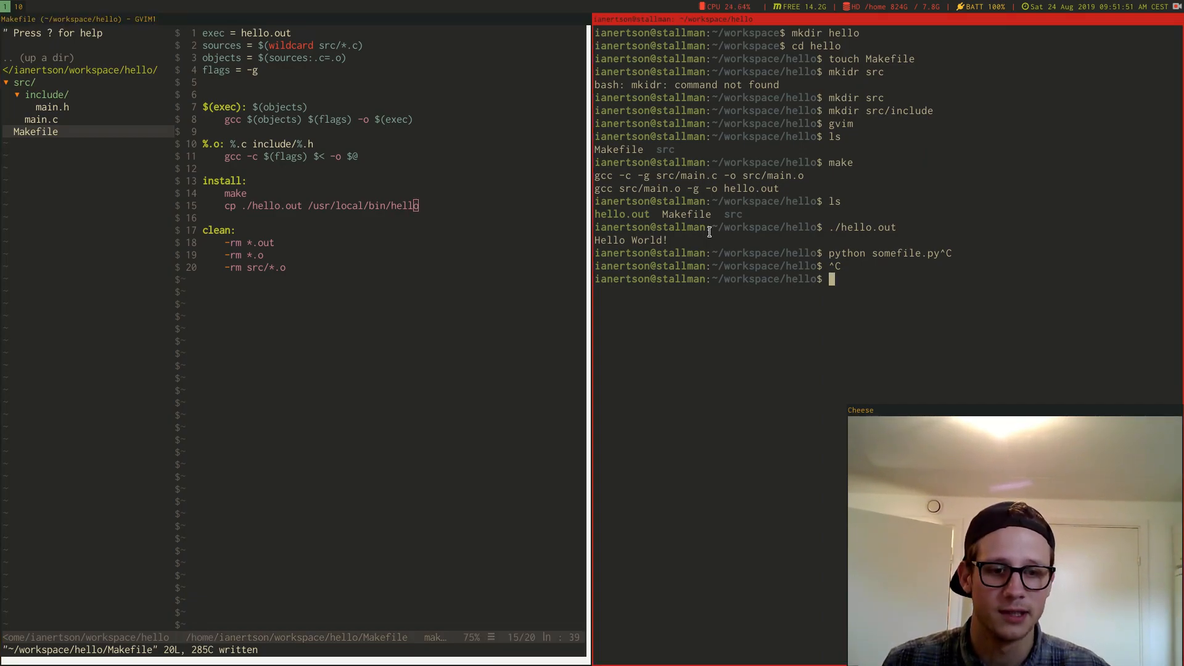
Run sudo make install to copy hello.out to /usr/local/bin/hello, then run hello printing Hello World!
{"action": "type", "text": "sudo am"}
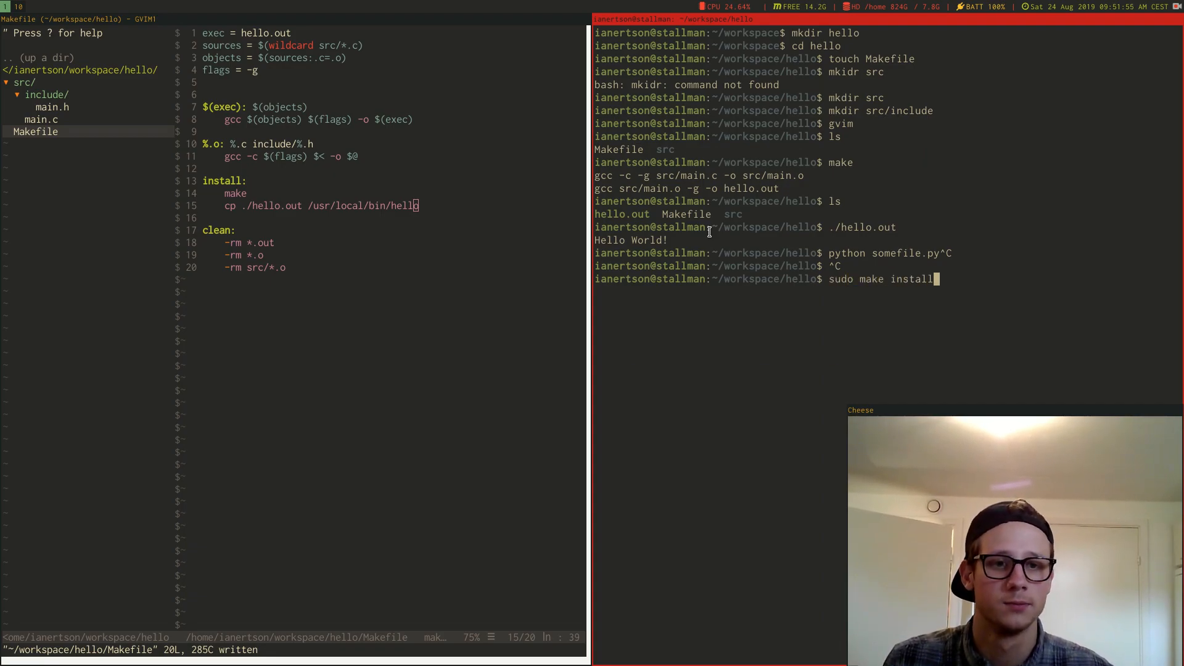
{"action": "key", "text": "Return"}
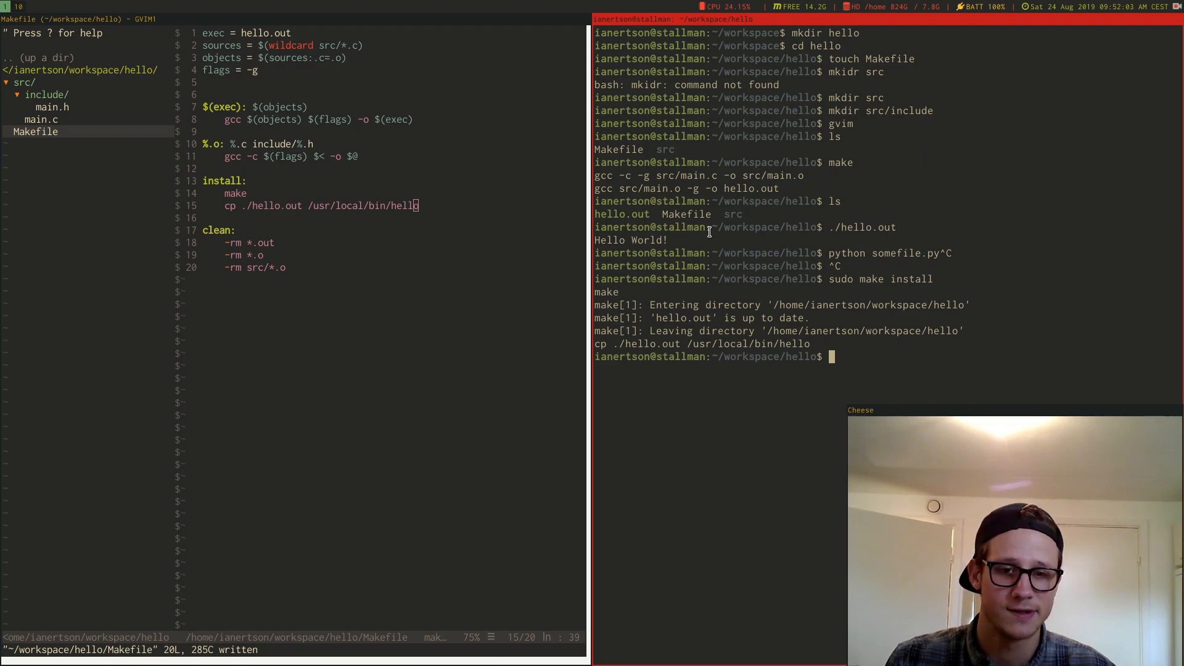
{"action": "type", "text": "hello"}
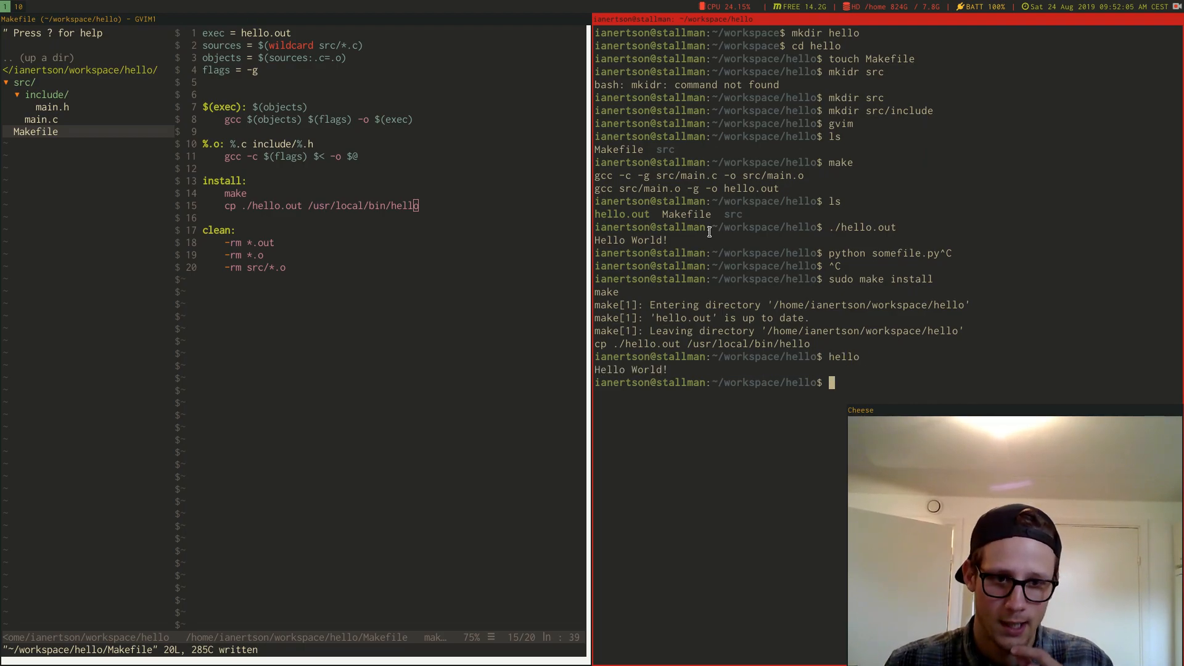